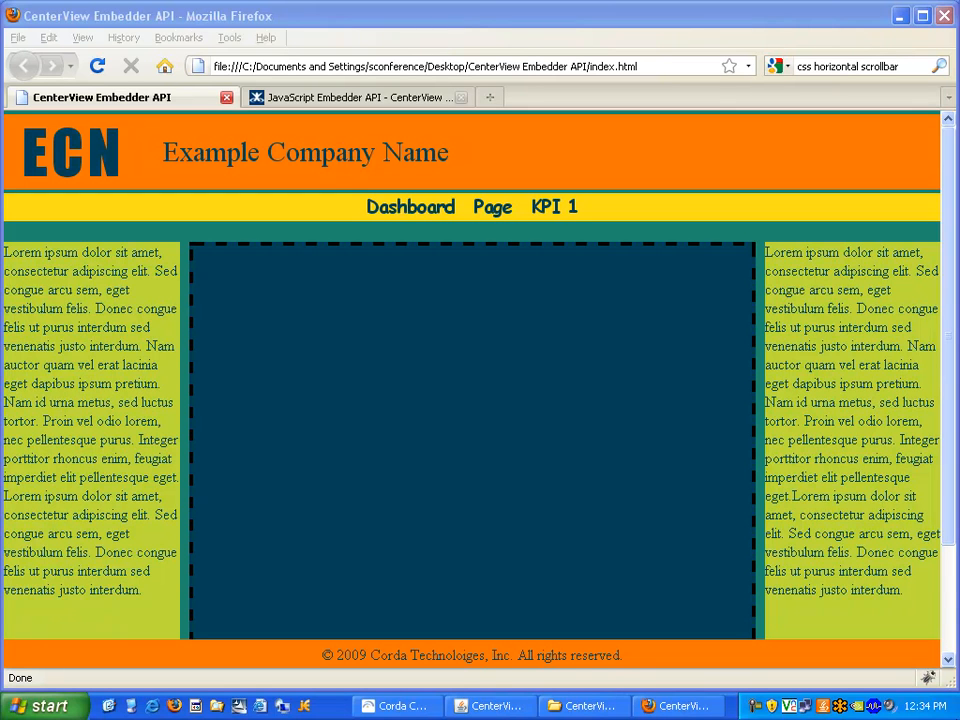
mouse_move(438, 403)
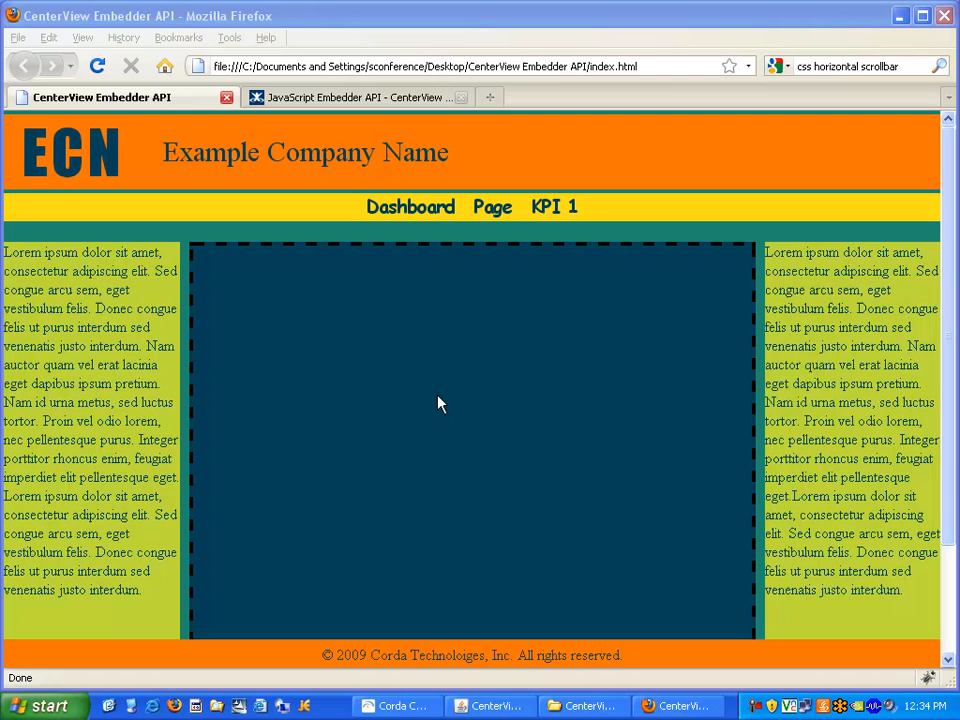
mouse_move(393, 128)
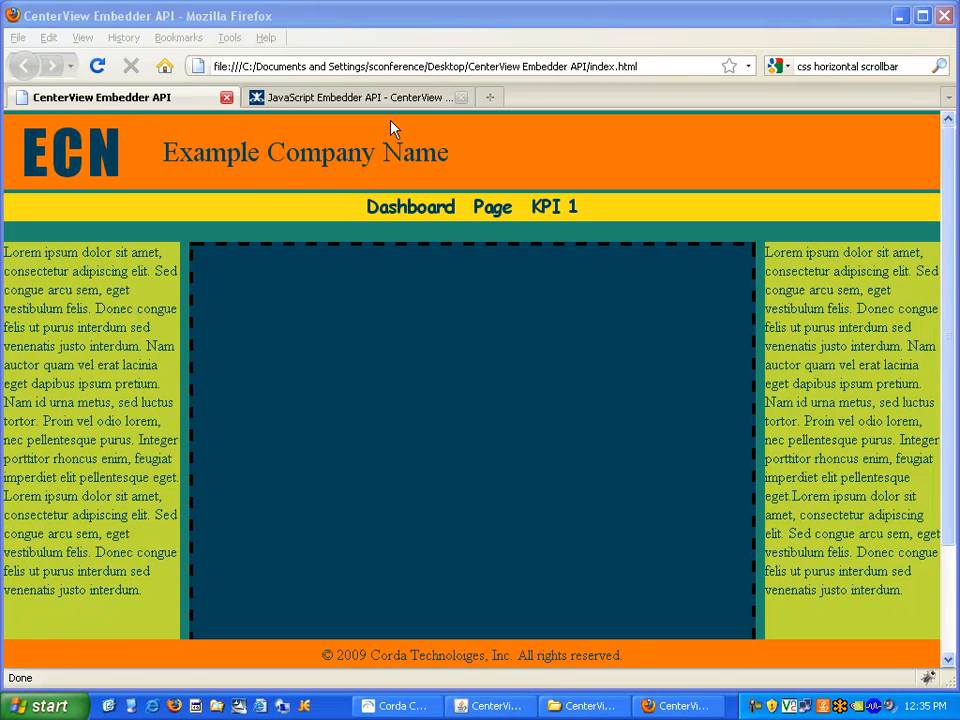
Find the script-include instructions and select the <script src=...cvembedder.js> line
left_click(355, 97)
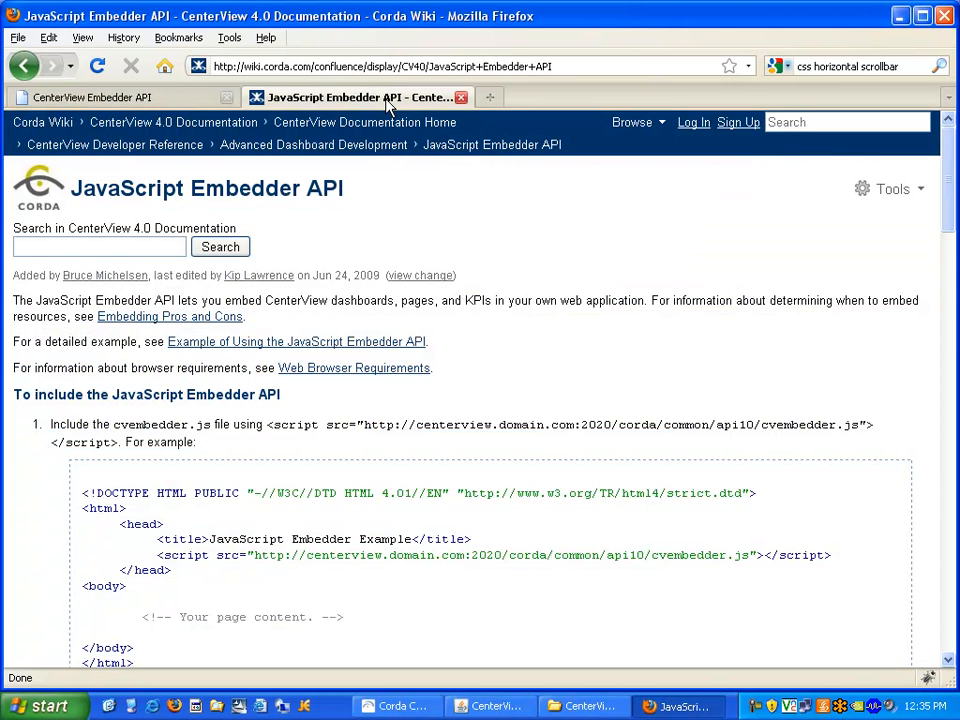
mouse_move(390, 193)
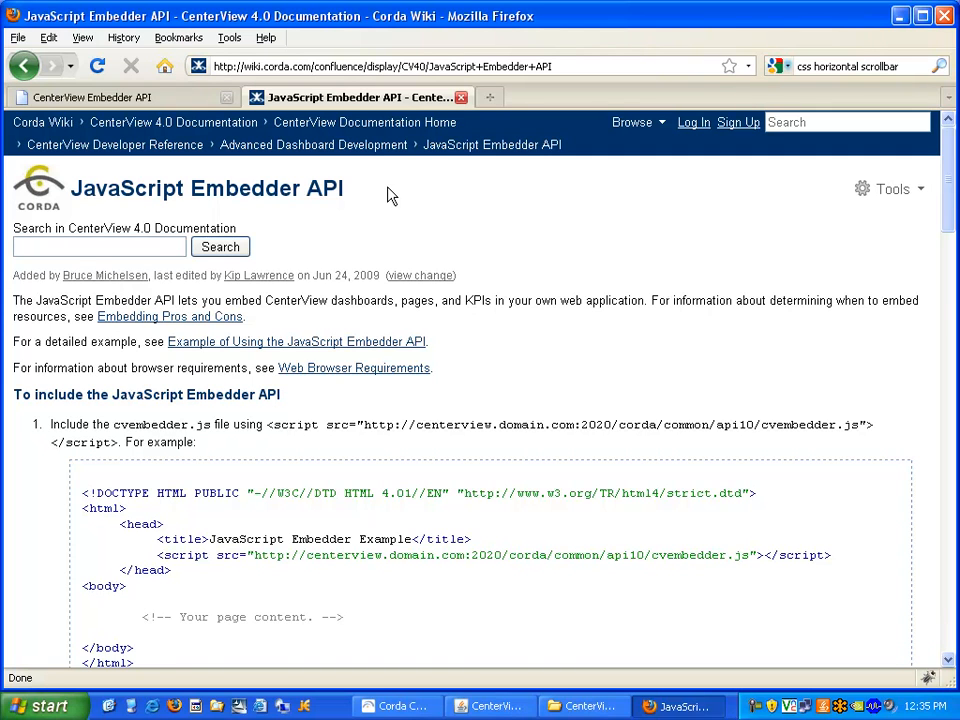
mouse_move(505, 230)
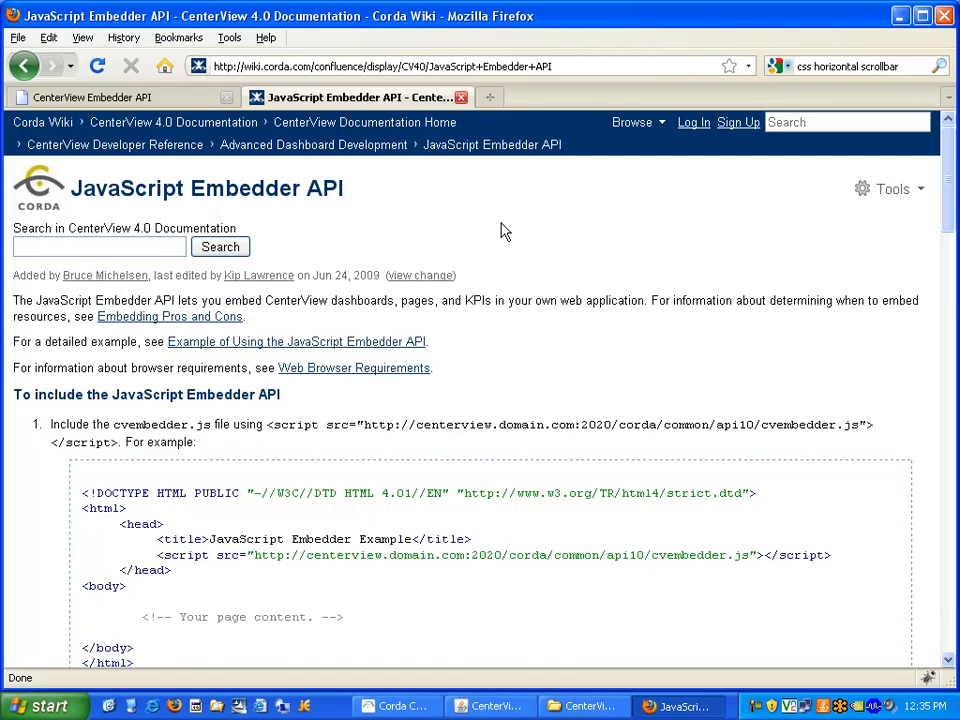
scroll("down", 3)
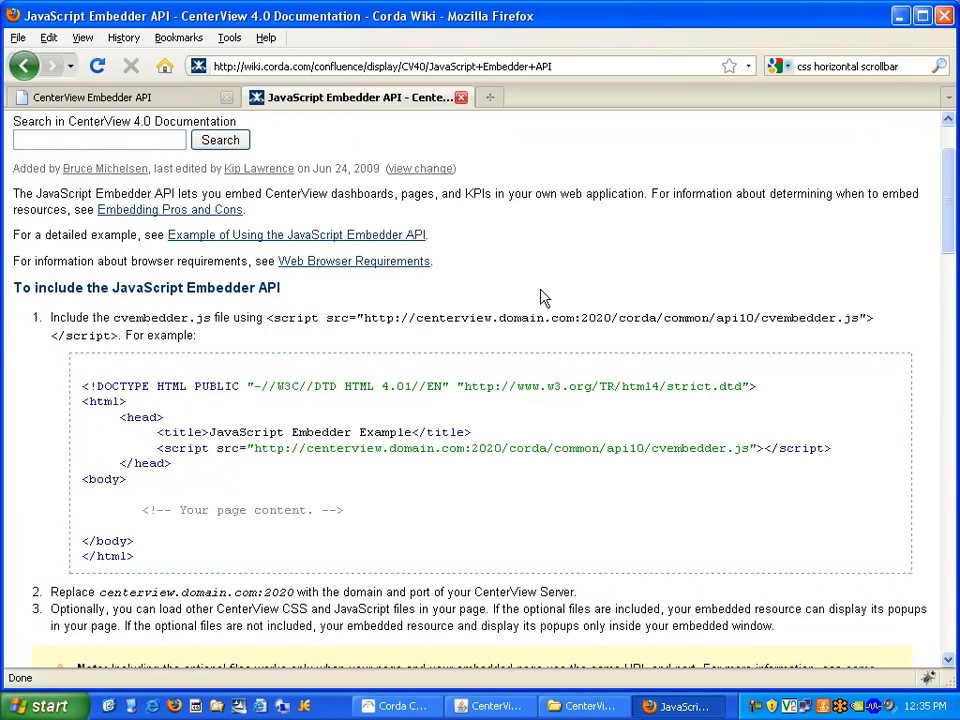
scroll("down", 3)
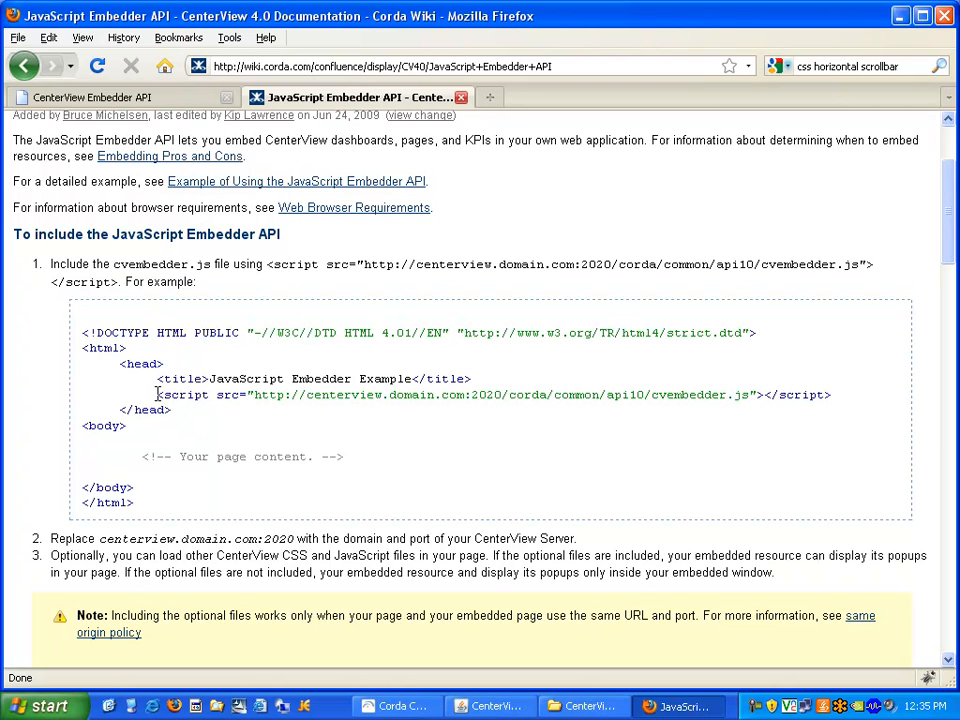
left_click_drag(157, 394, 432, 394)
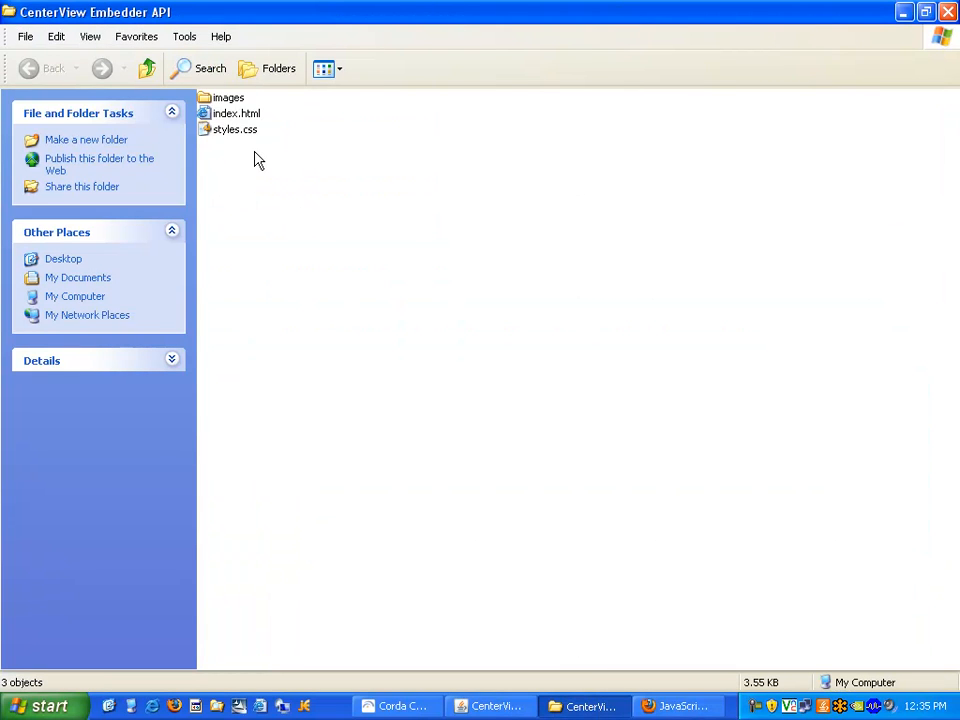
mouse_move(222, 130)
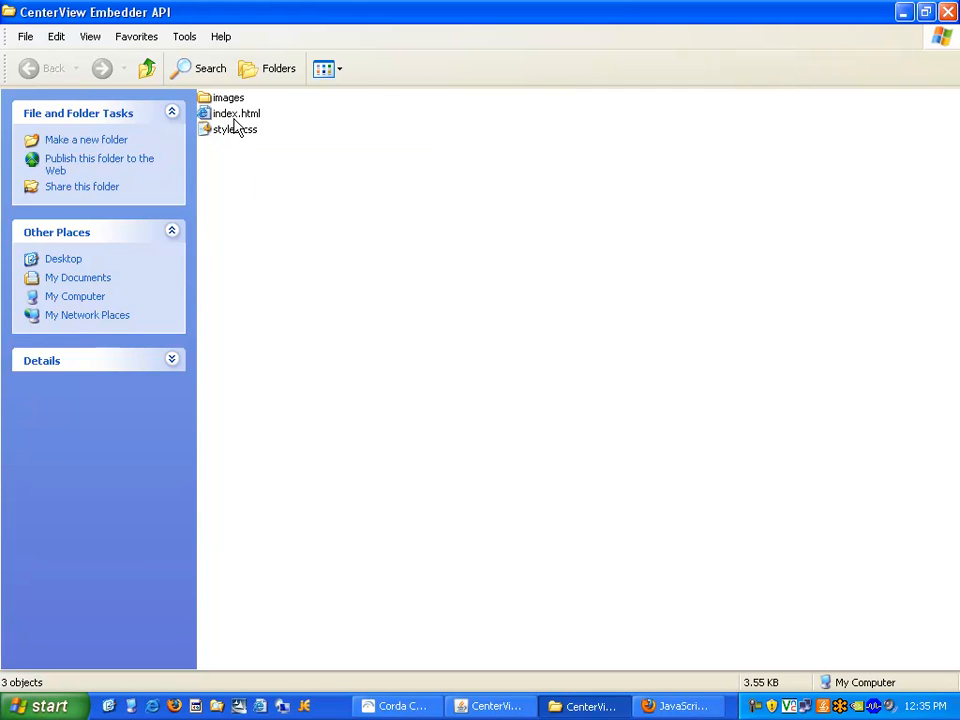
Open index.html from the CenterView Embedder API folder with jEdit
right_click(236, 113)
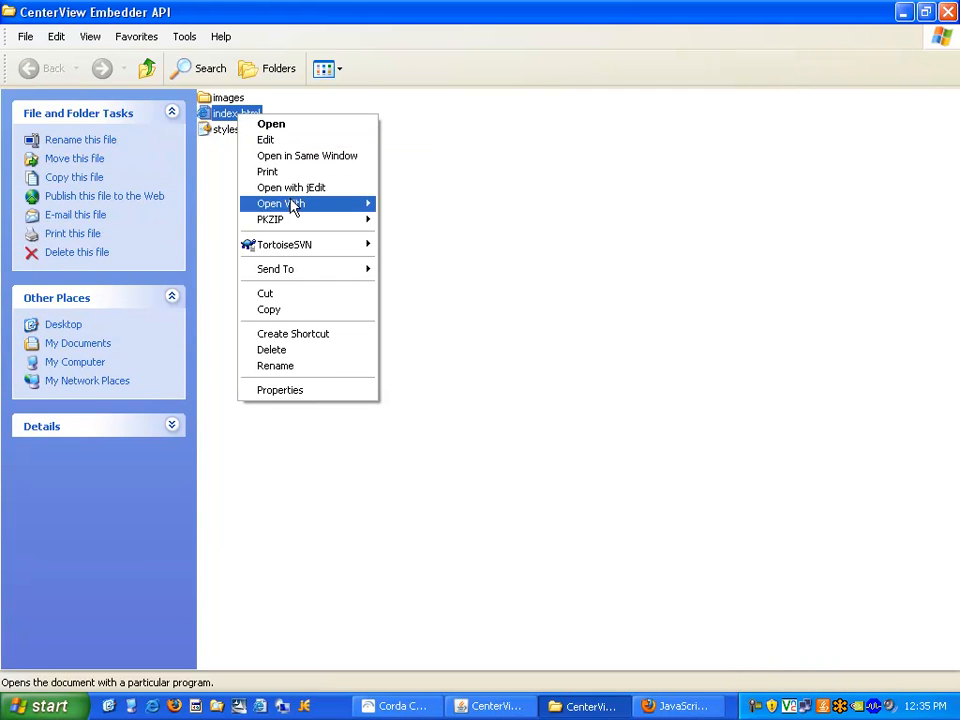
left_click(291, 187)
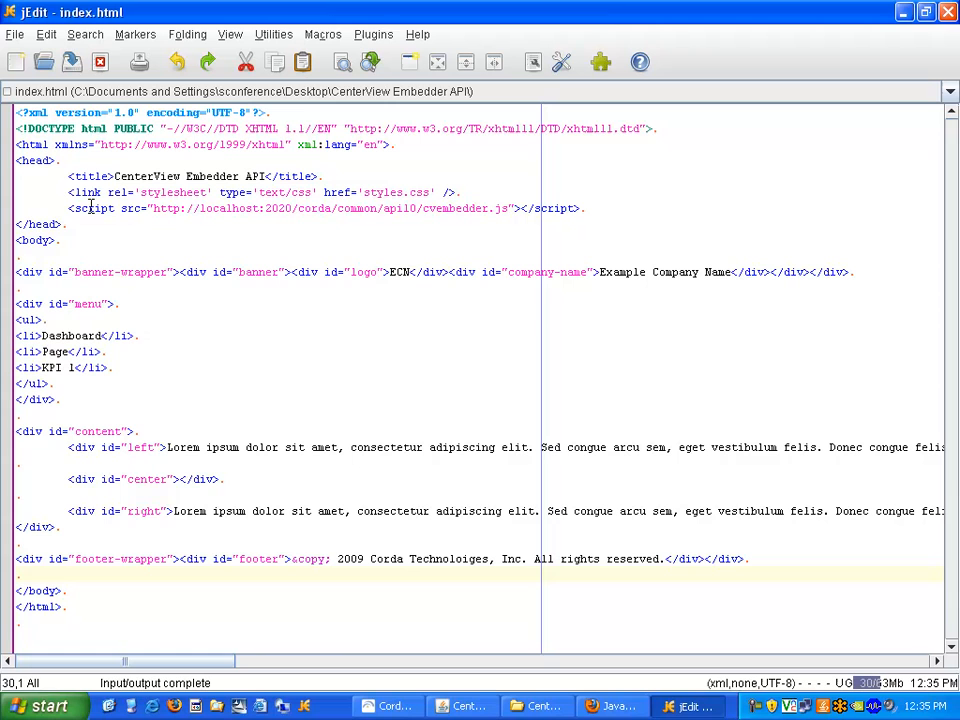
left_click(295, 208)
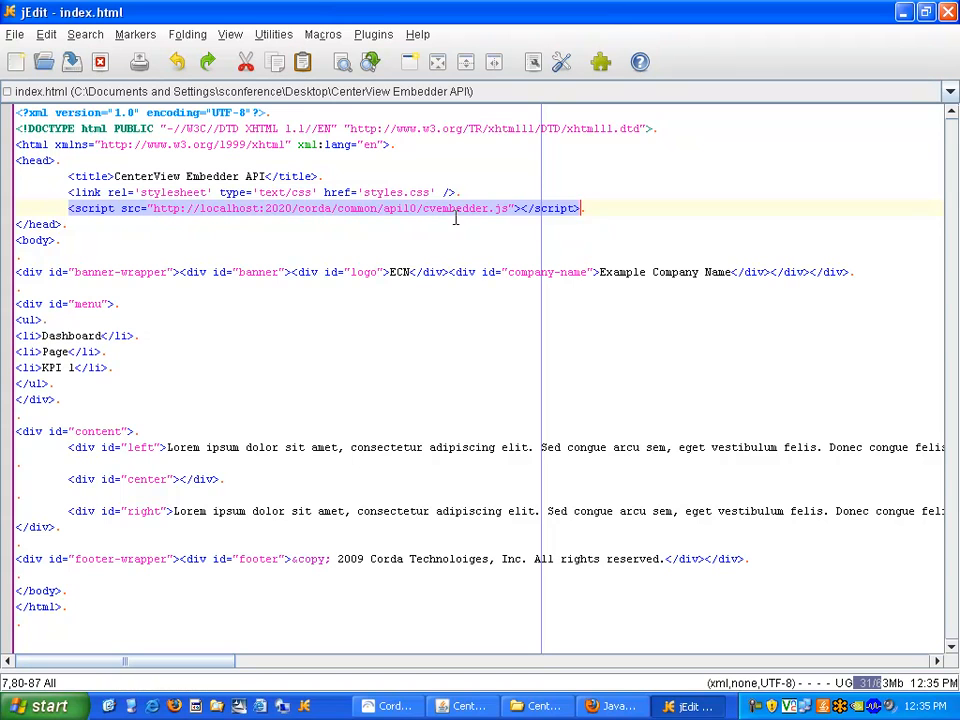
left_click(200, 208)
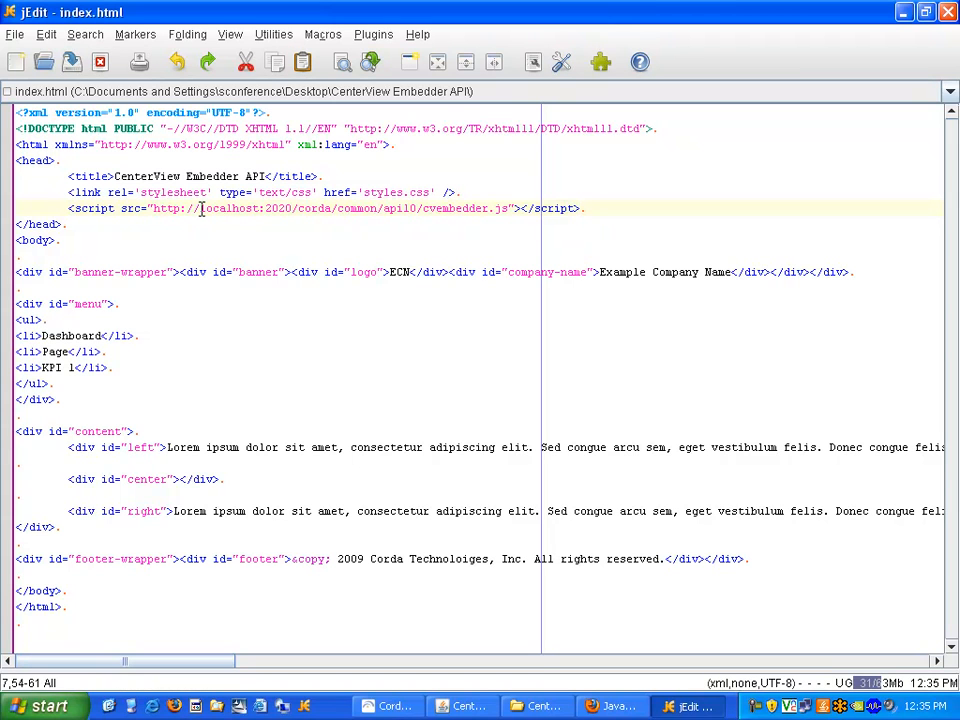
double_click(229, 208)
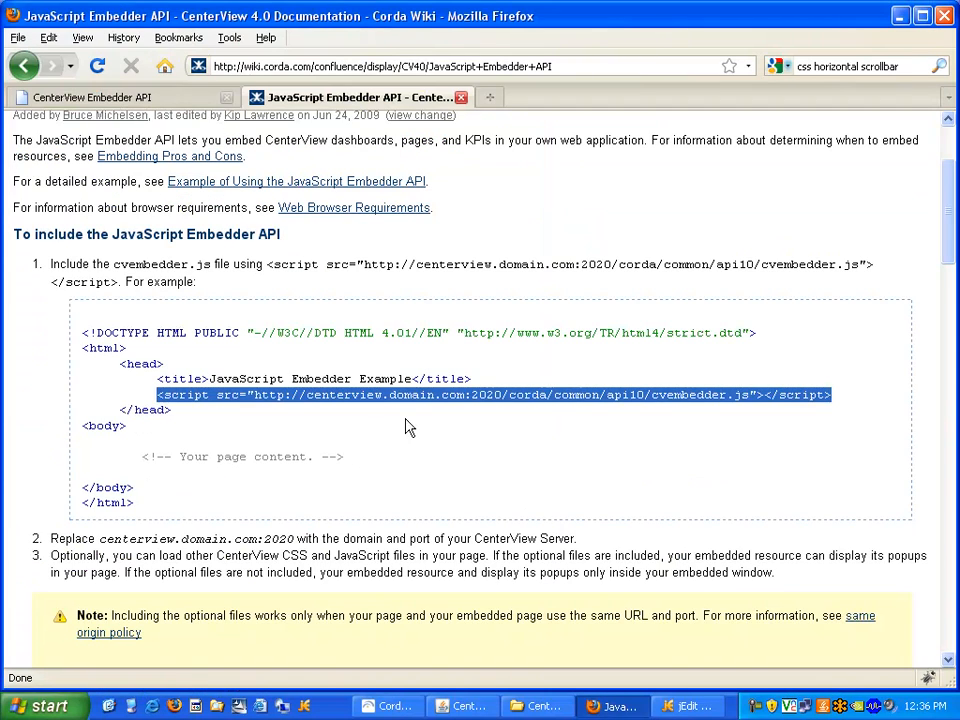
Inspect the ECN page's empty center panel with Firebug to reveal its div and styles
left_click(110, 97)
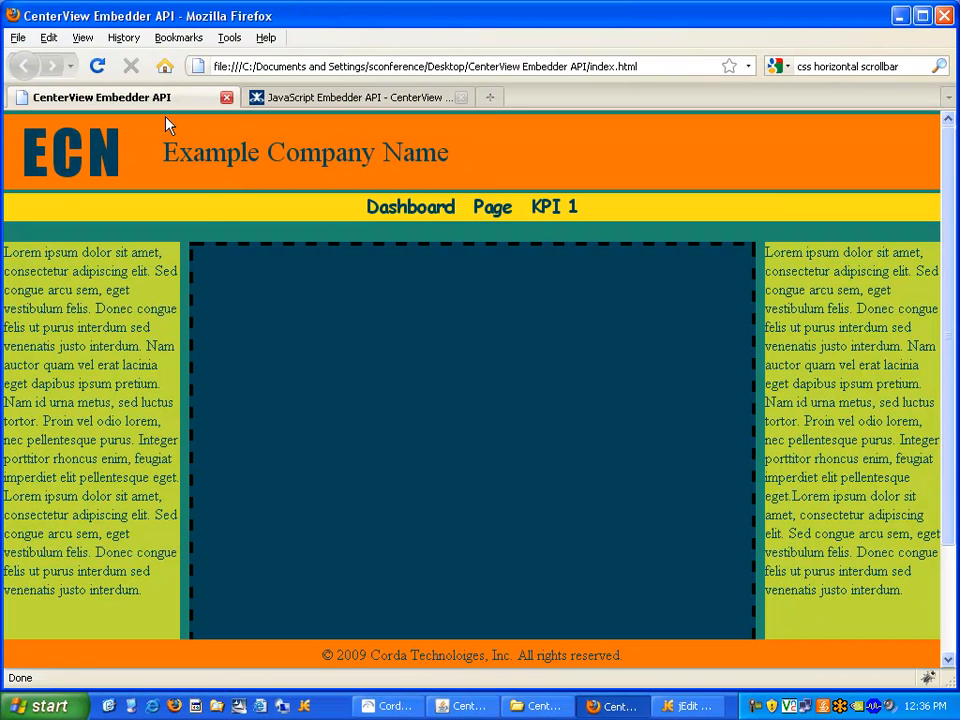
right_click(470, 416)
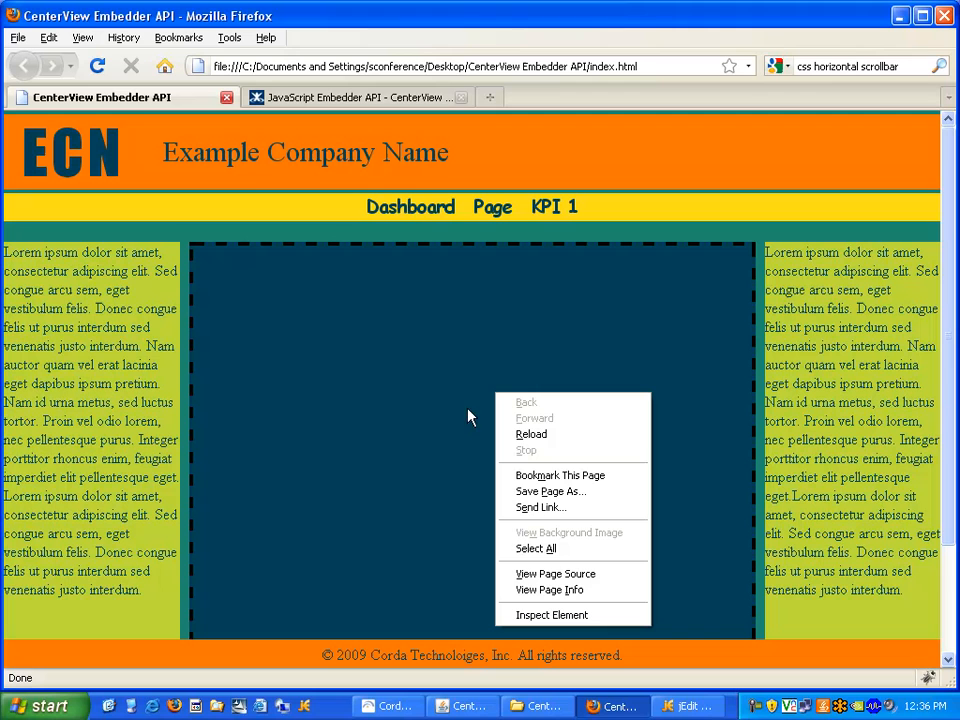
mouse_move(555, 589)
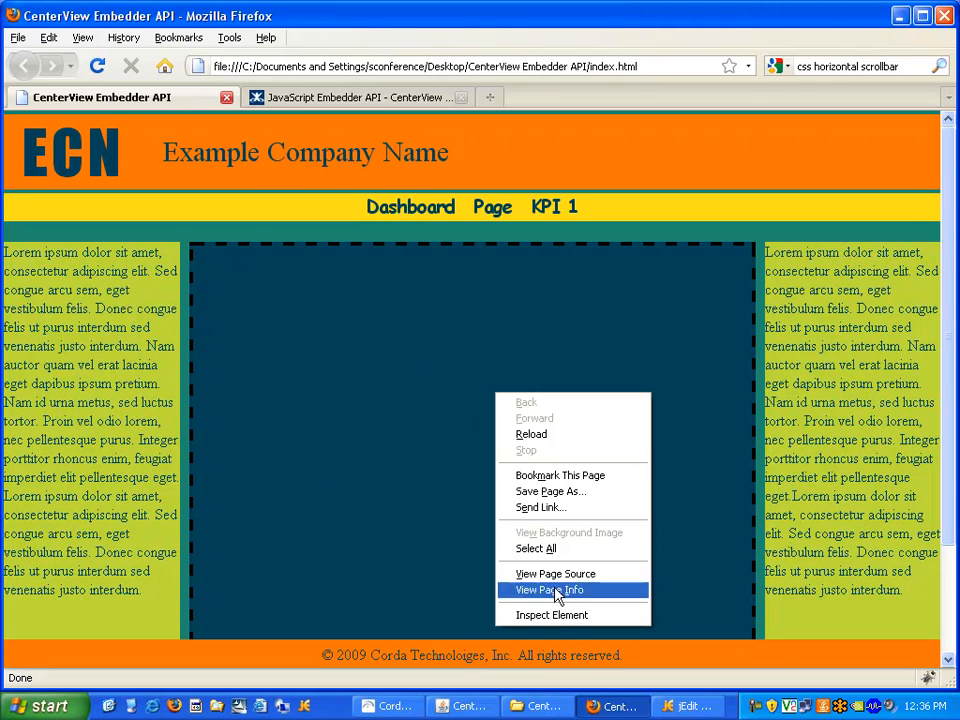
mouse_move(573, 614)
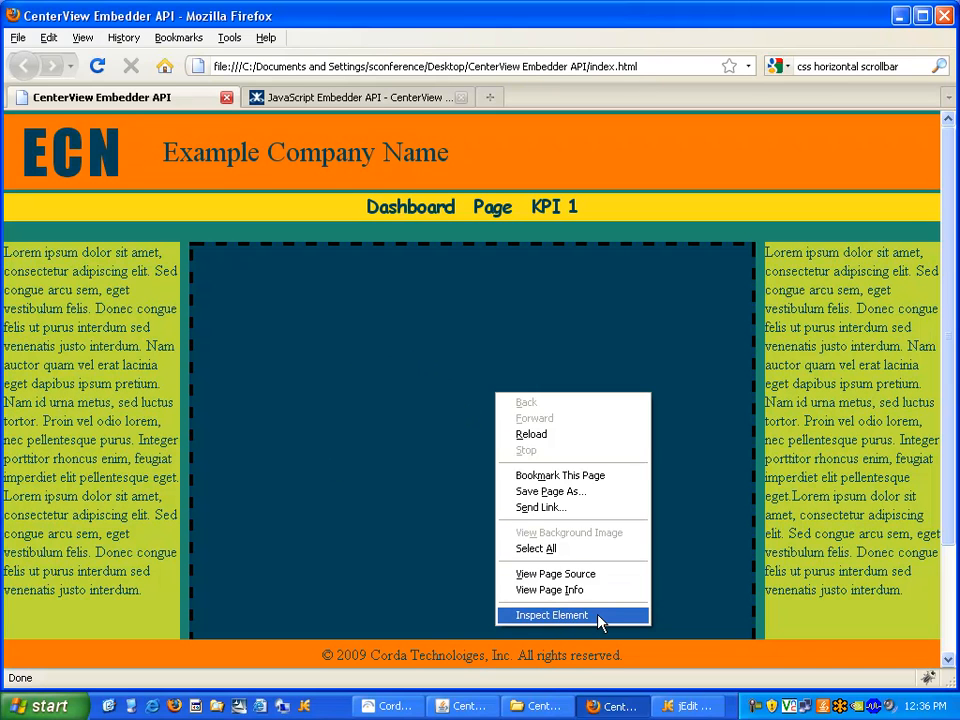
left_click(551, 615)
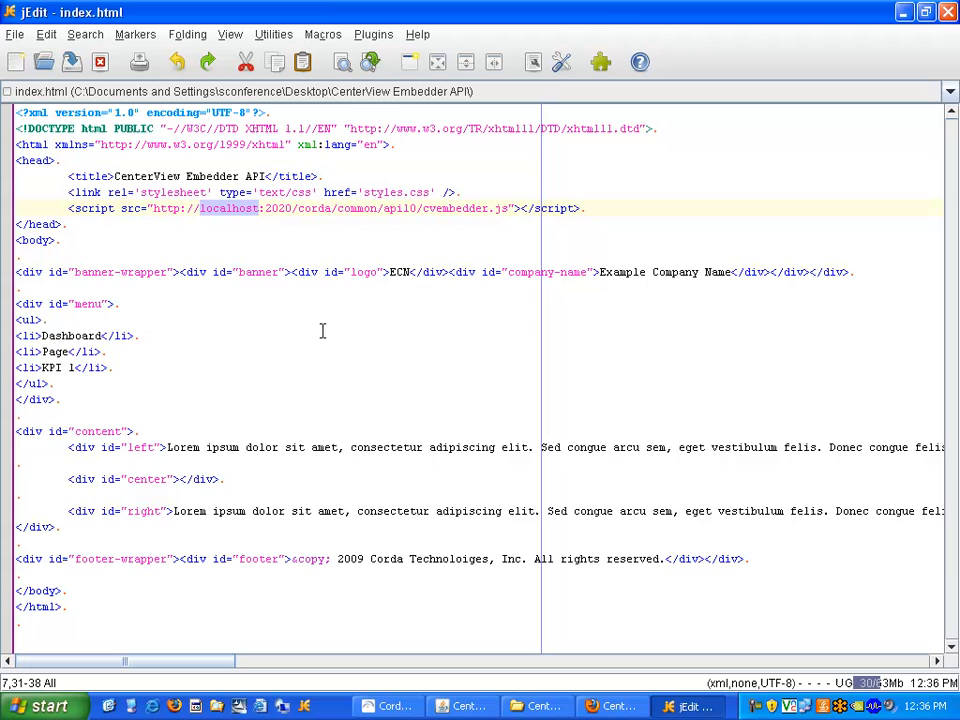
mouse_move(78, 479)
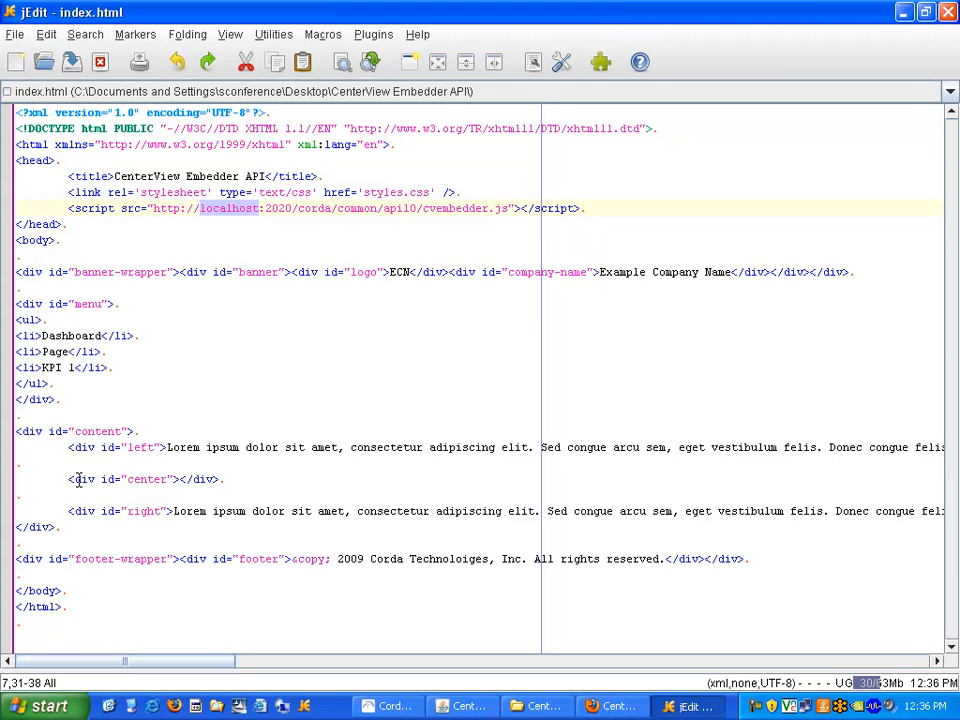
mouse_move(175, 479)
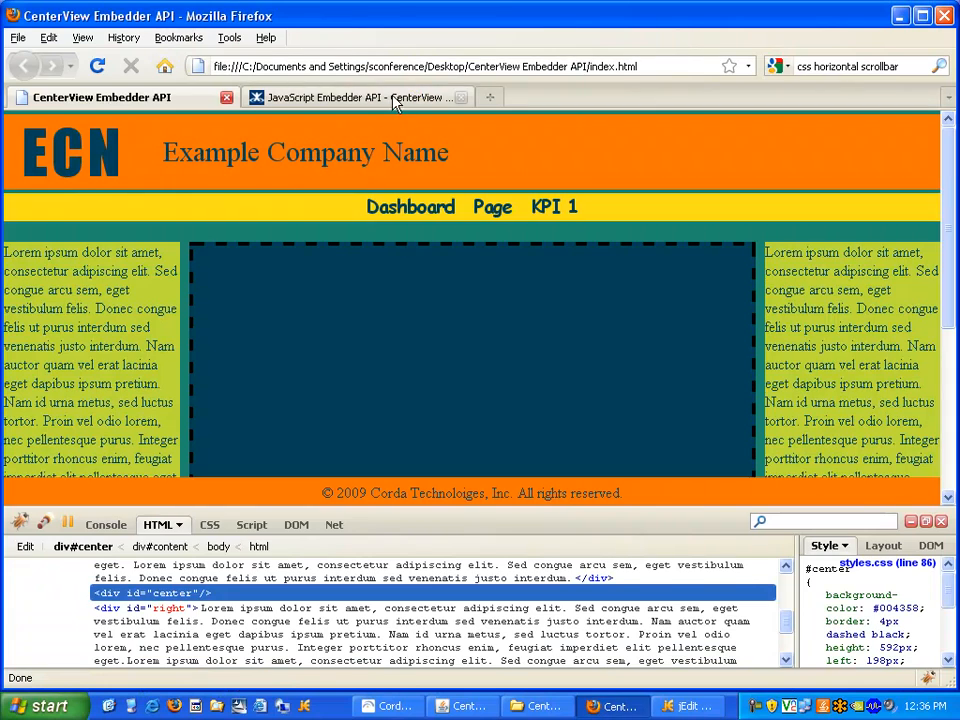
Locate the Basic Embedder API KPI example and select its class="cv-embed" attribute
left_click(355, 97)
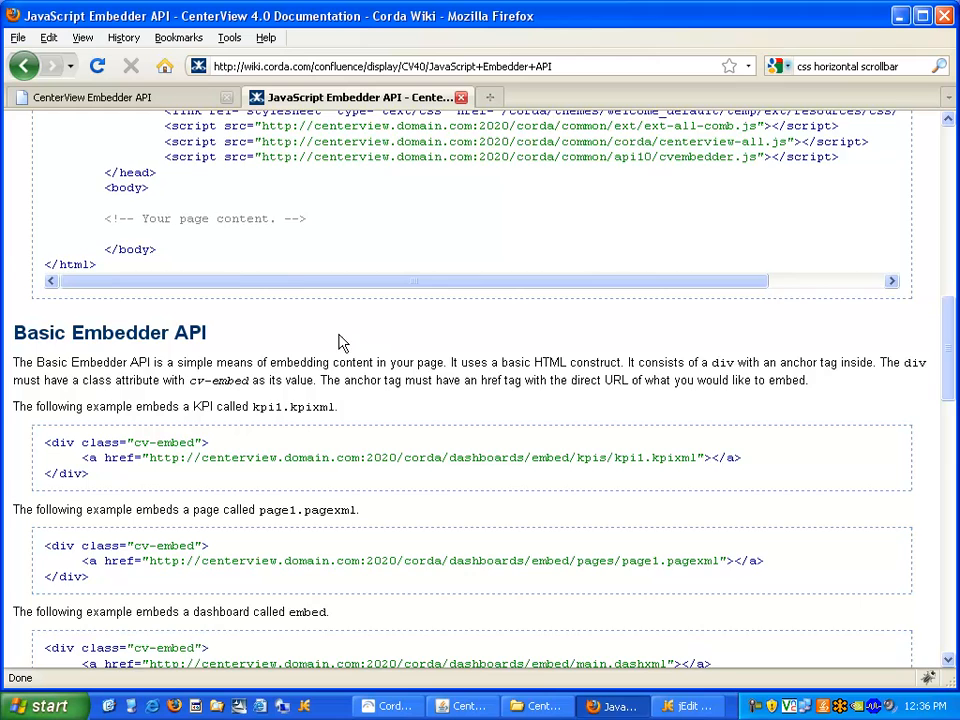
scroll("down", 3)
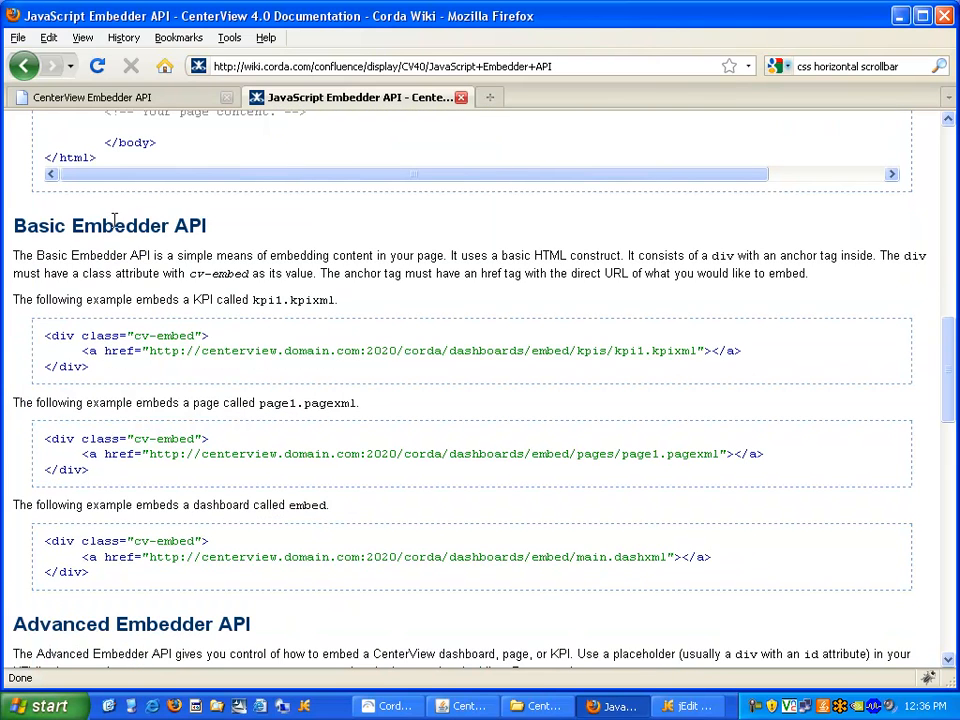
scroll("down", 3)
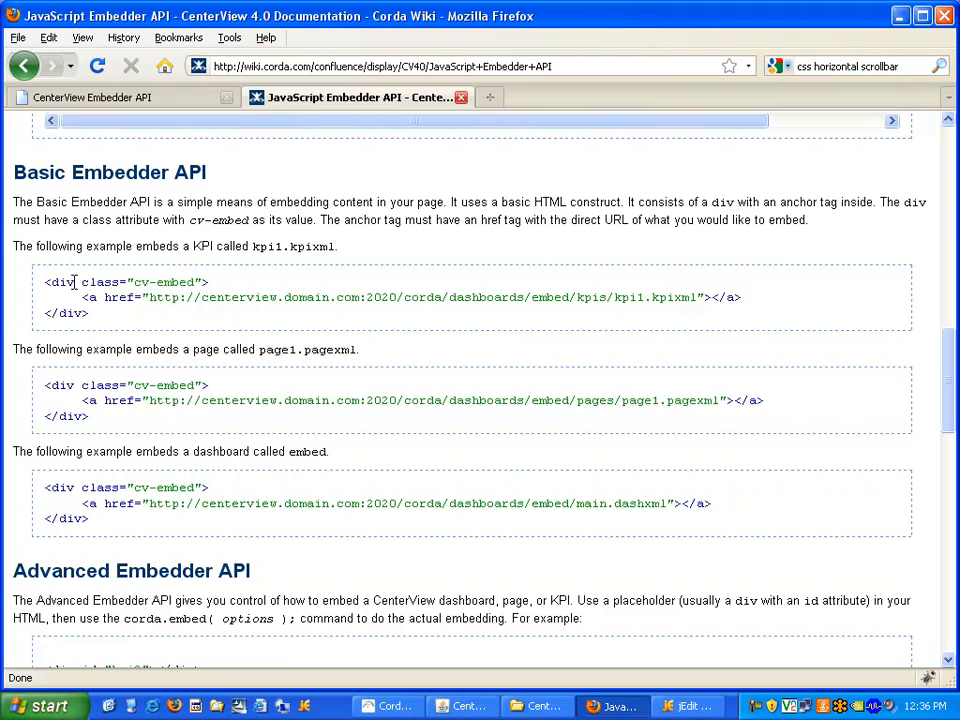
double_click(140, 282)
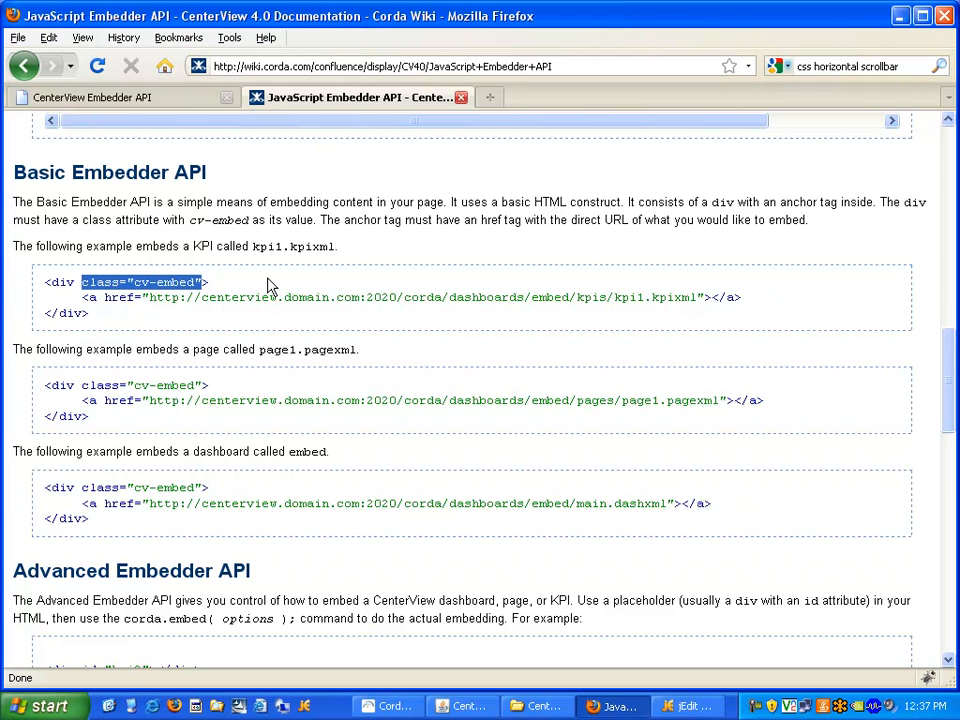
mouse_move(645, 638)
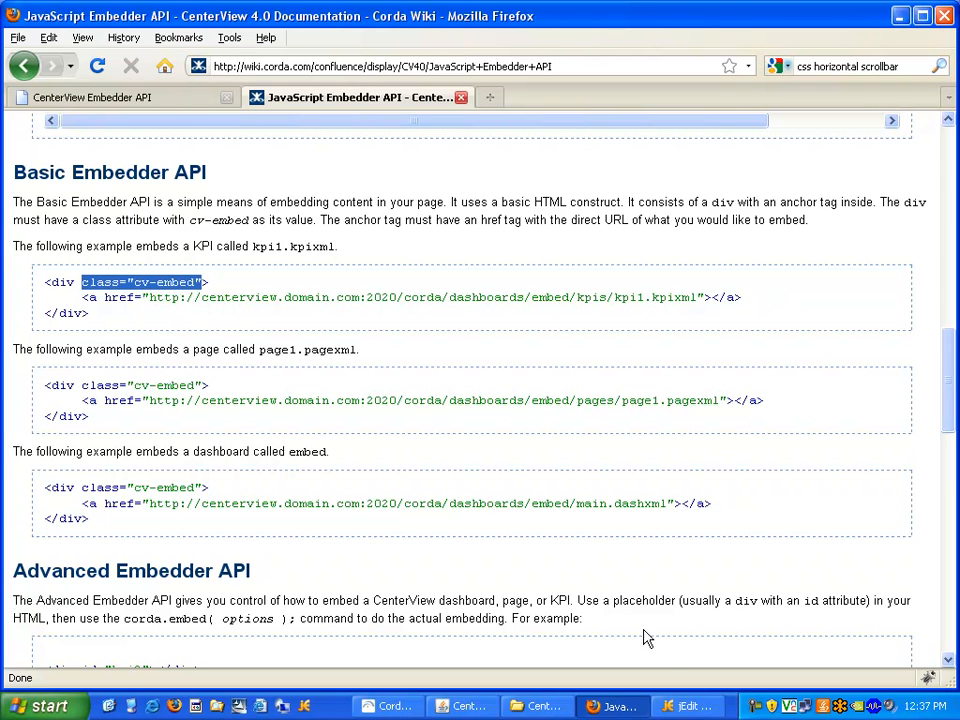
Give the center div class="cv-embed" and add an <a href> anchor to the kpi1.kpixml embed URL
left_click(687, 706)
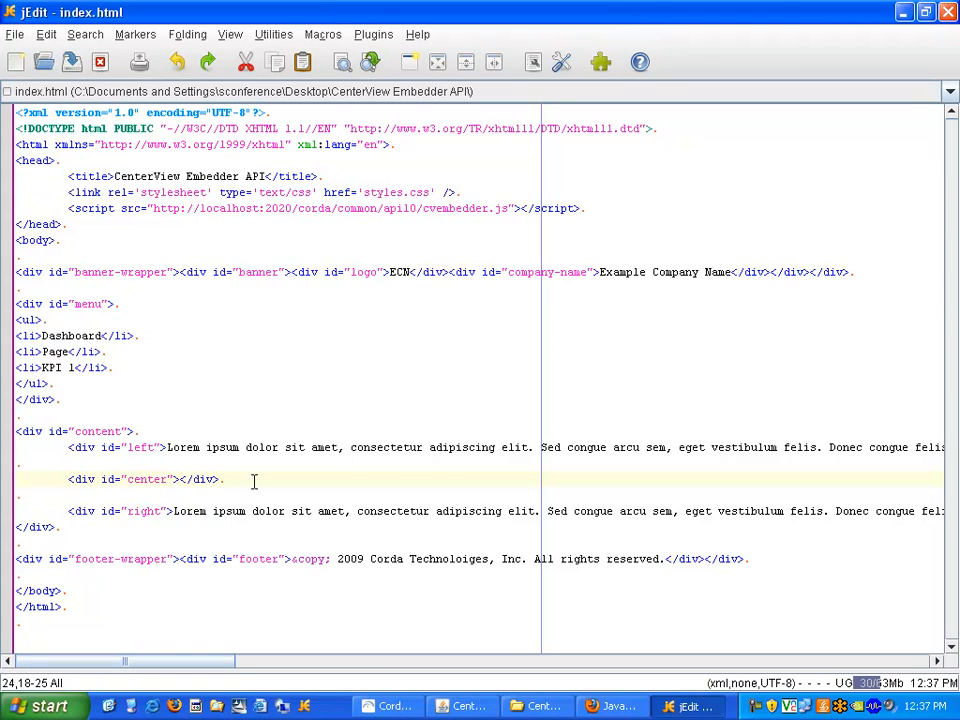
type("class=\"cv-embed\"")
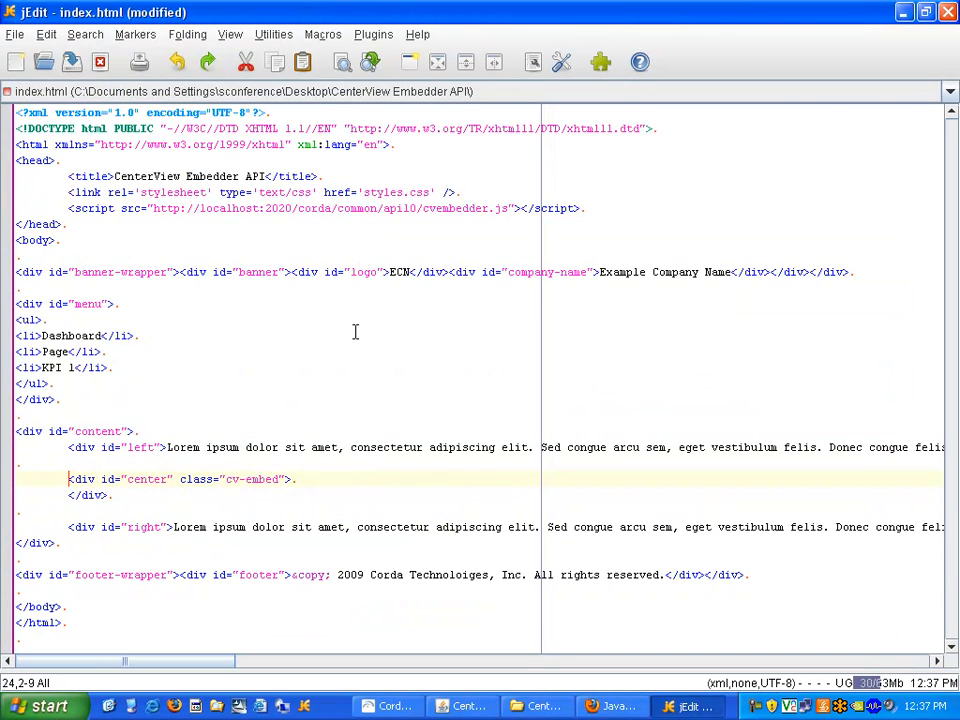
key("Return")
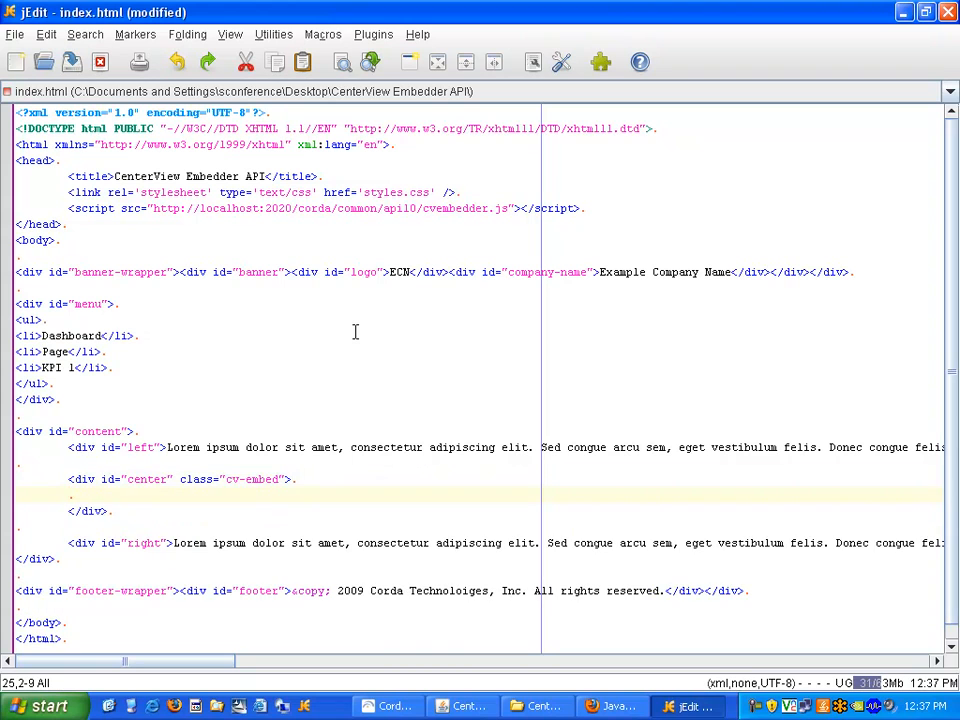
type("<a href=\"http://centerview.domain.com:2020/corda/dashboards/embed/kpis/kpi1.kpixml\"></a>")
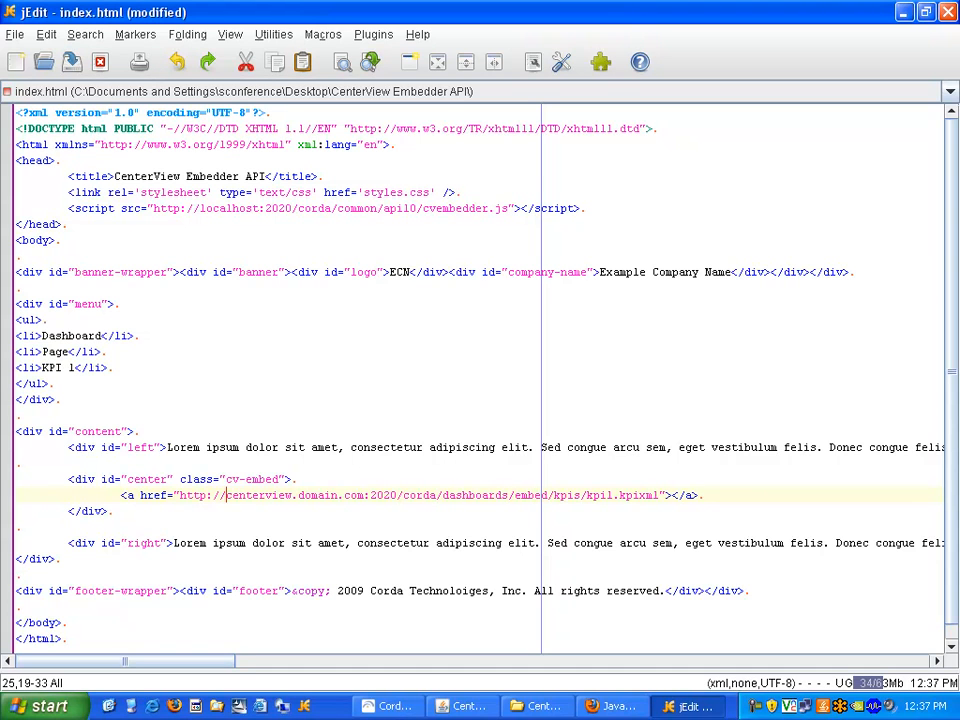
Point the link at localhost's embedapi/main.dashxml dashboard and save index.html
double_click(258, 495)
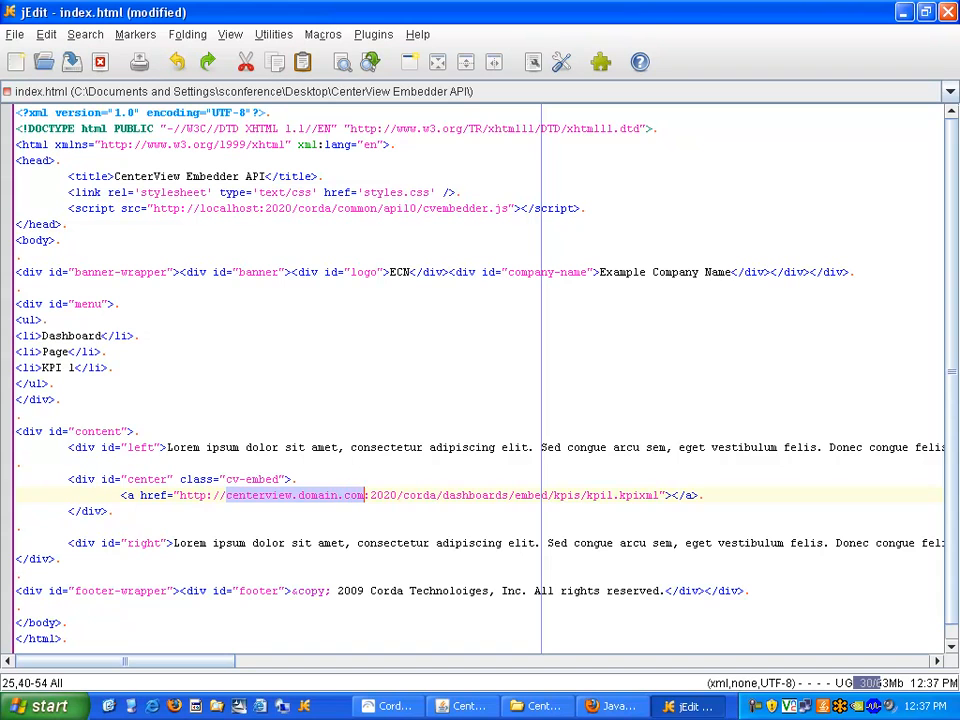
type("localhost")
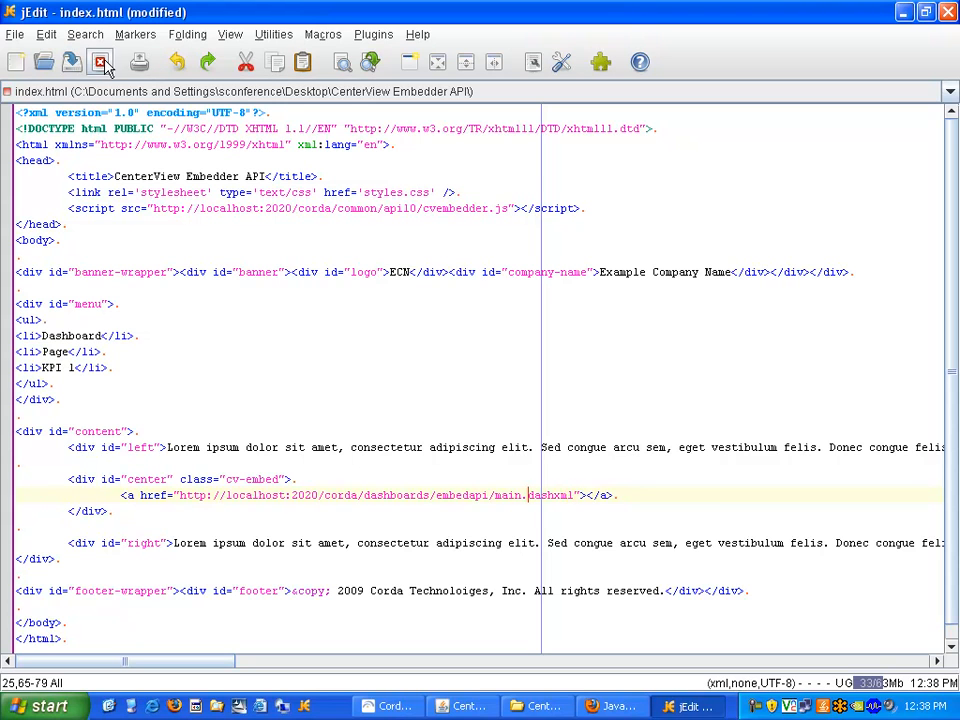
left_click(100, 62)
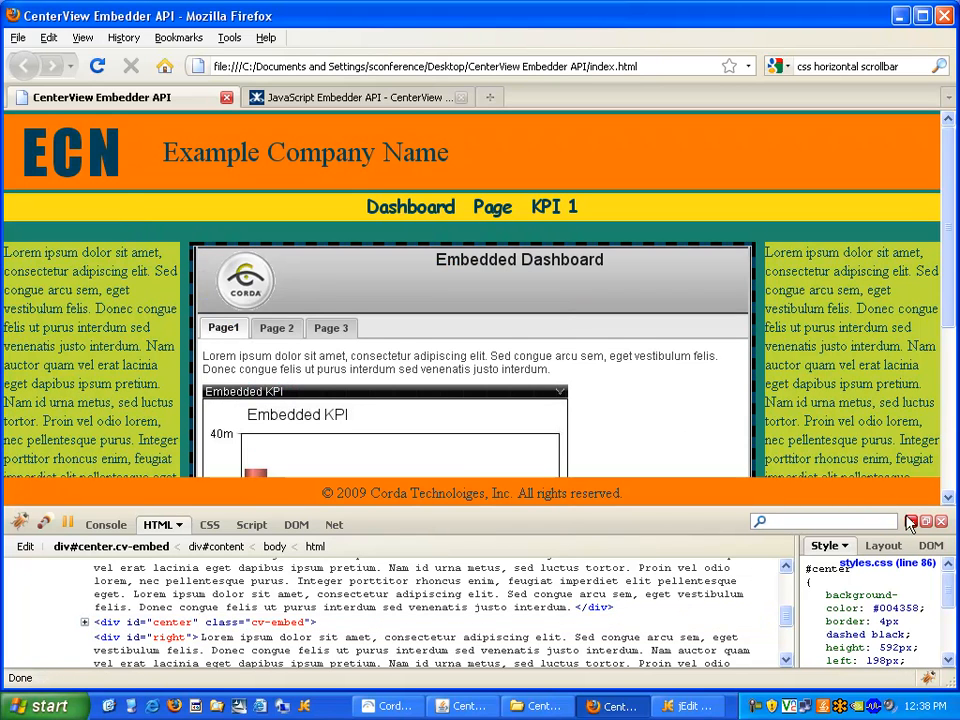
Close Firebug to see the embedded Corda dashboard at full height
left_click(940, 521)
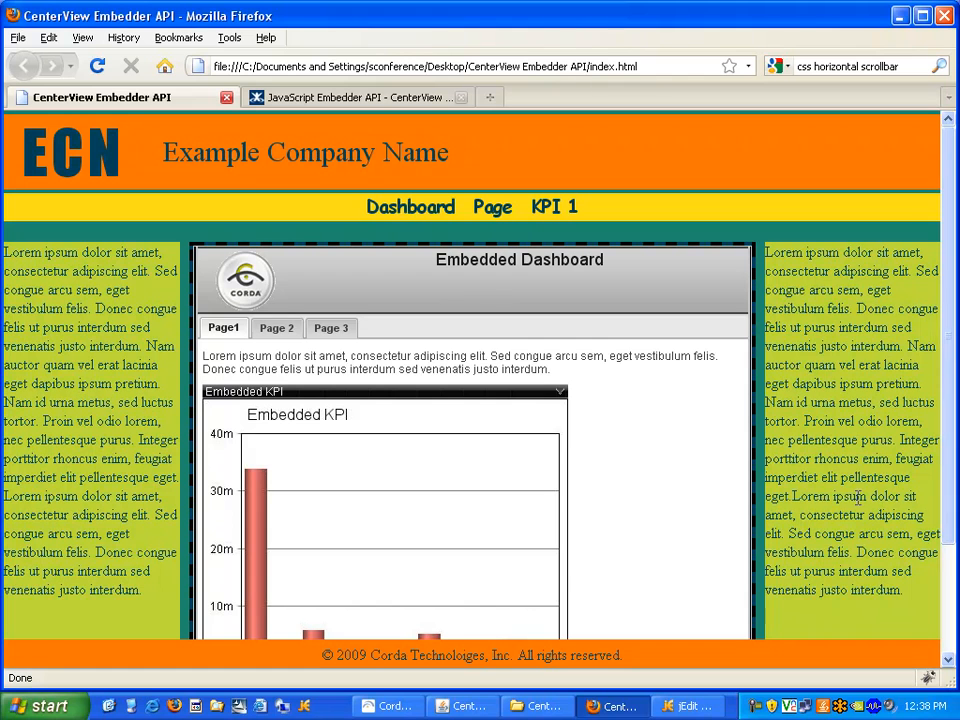
mouse_move(277, 600)
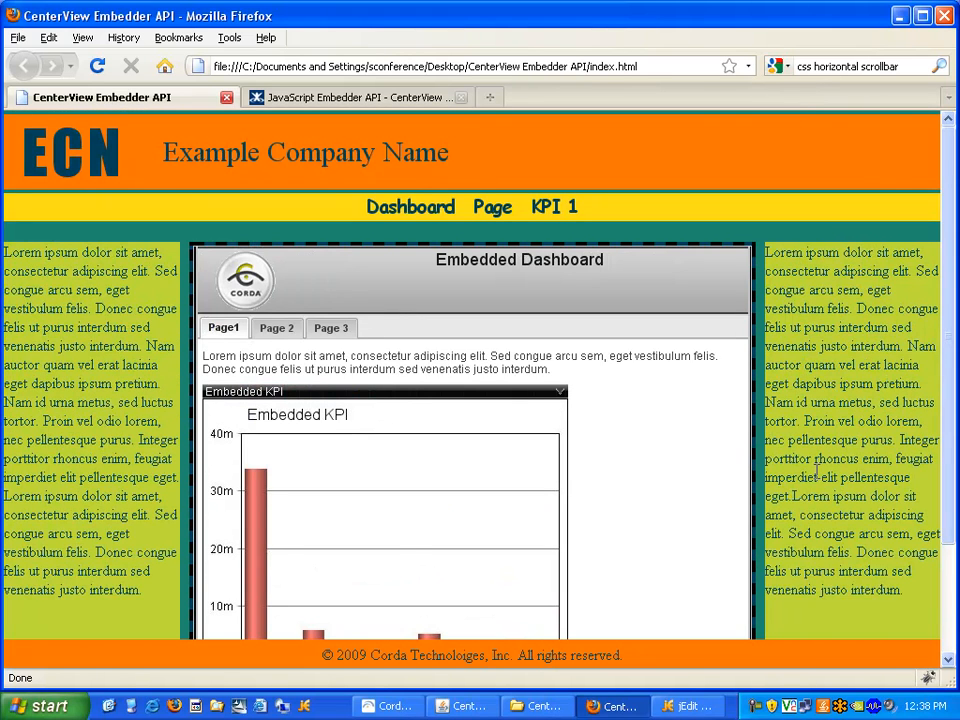
mouse_move(705, 503)
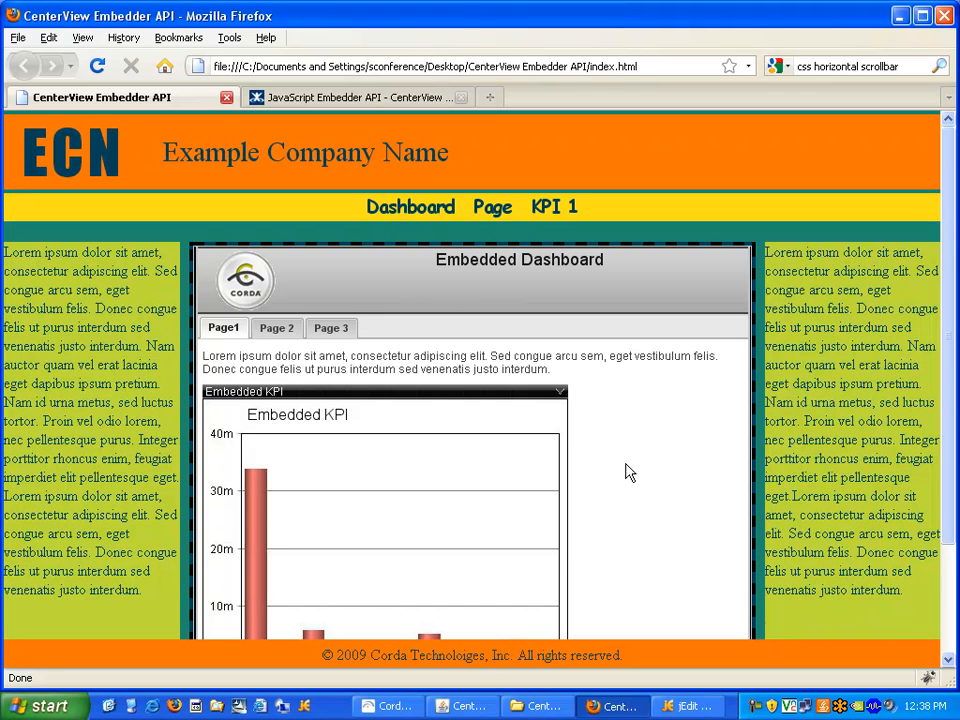
mouse_move(617, 513)
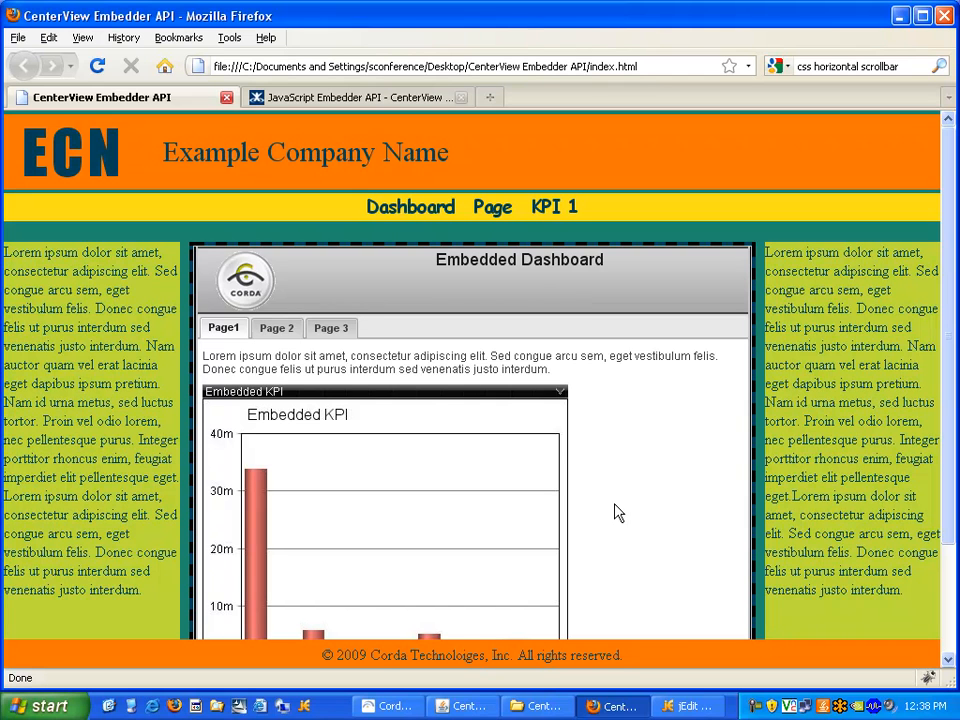
mouse_move(519, 406)
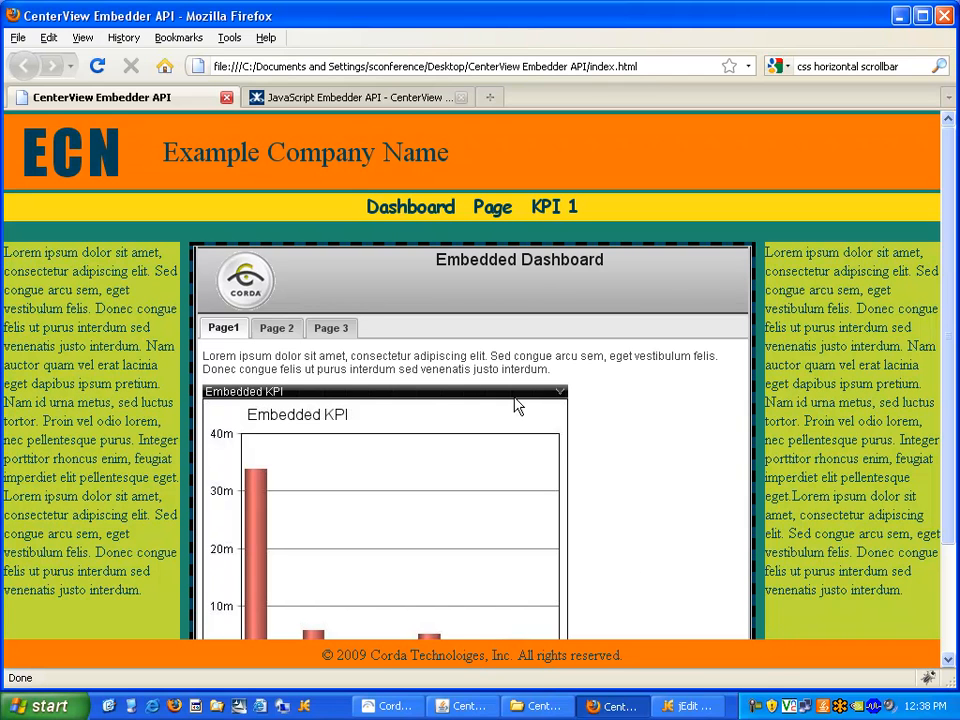
left_click(355, 97)
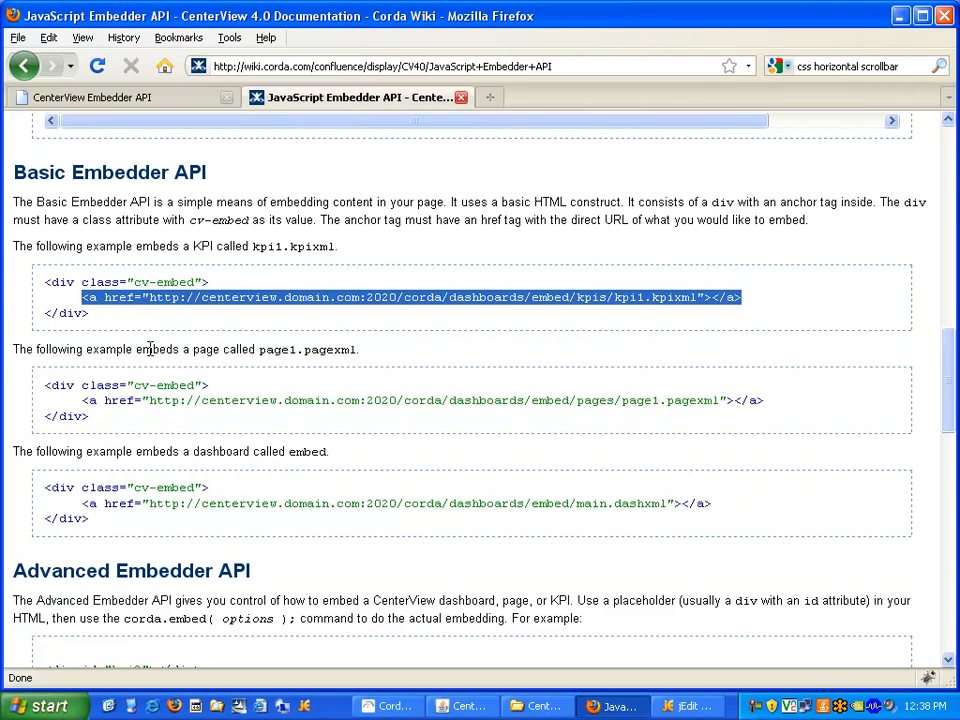
scroll("down", 3)
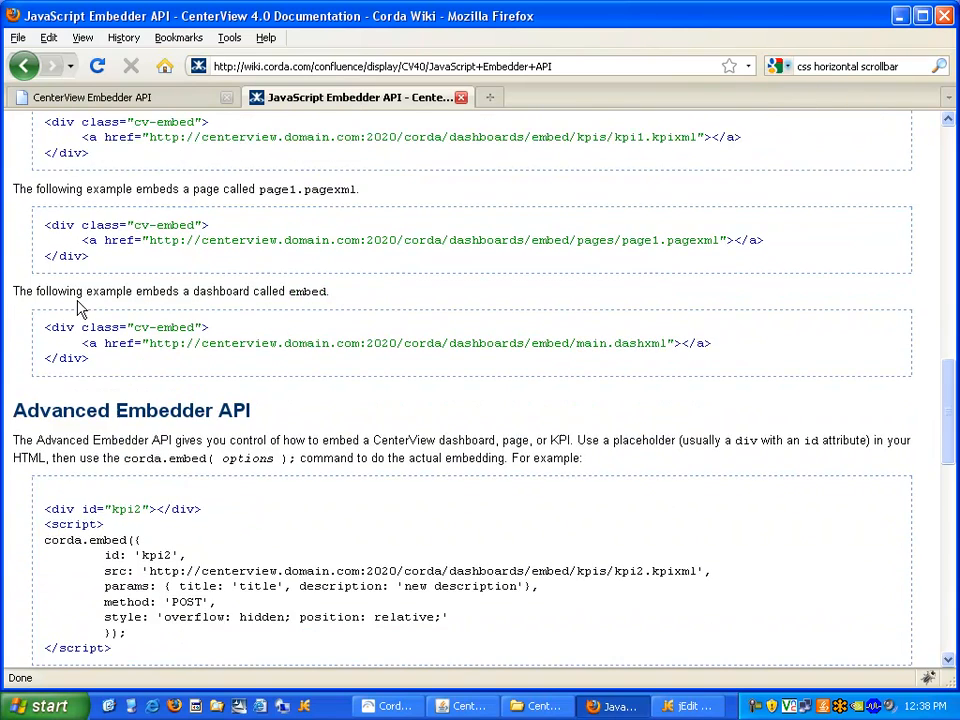
scroll("down", 3)
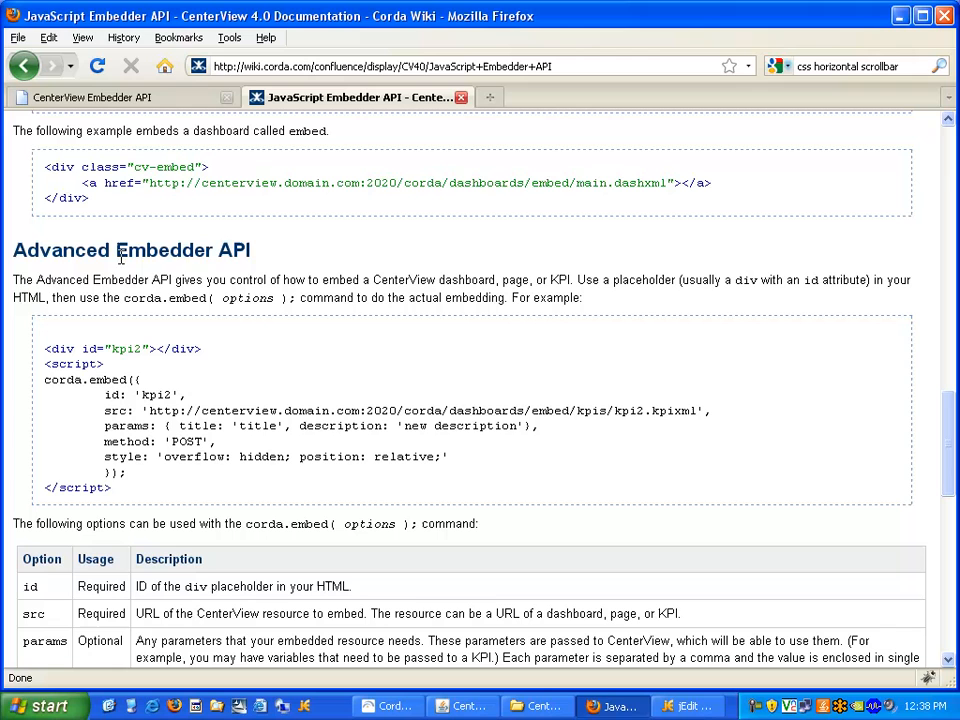
mouse_move(276, 266)
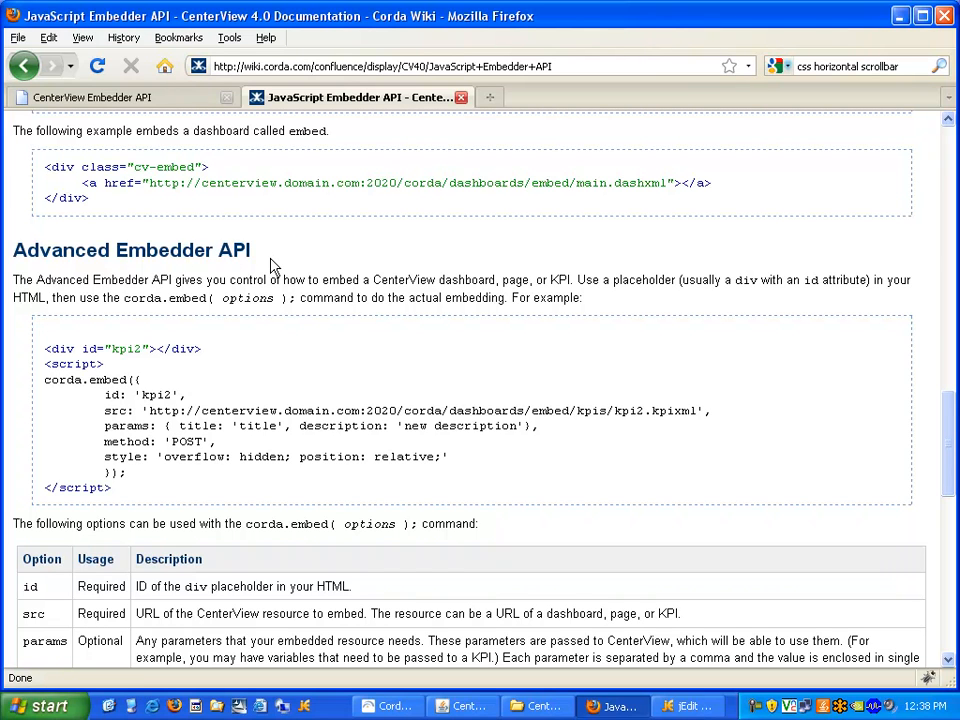
mouse_move(202, 257)
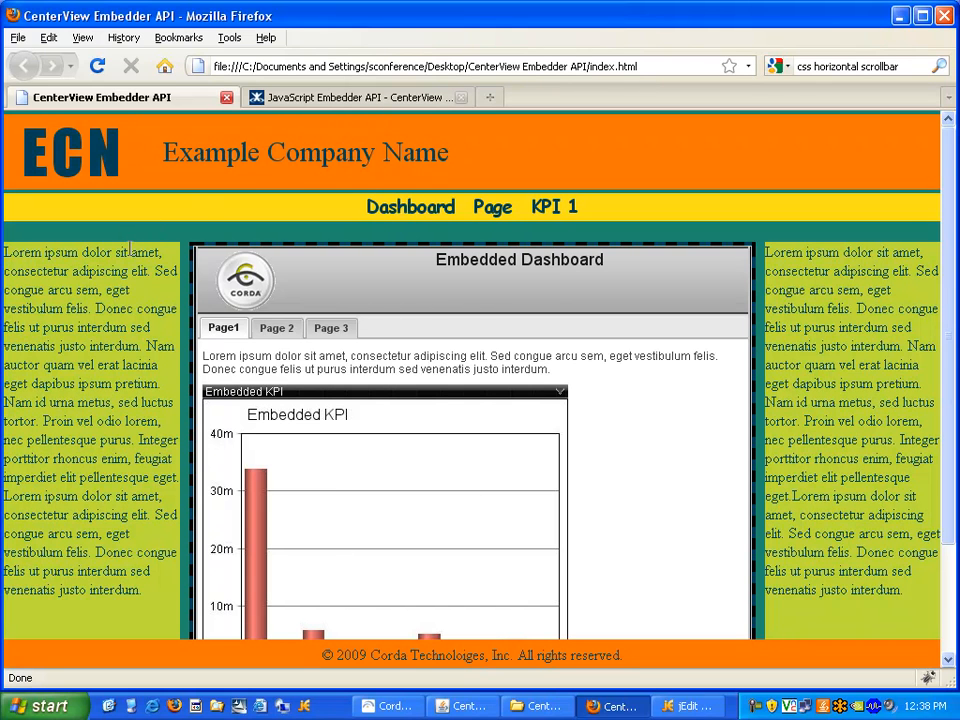
mouse_move(142, 297)
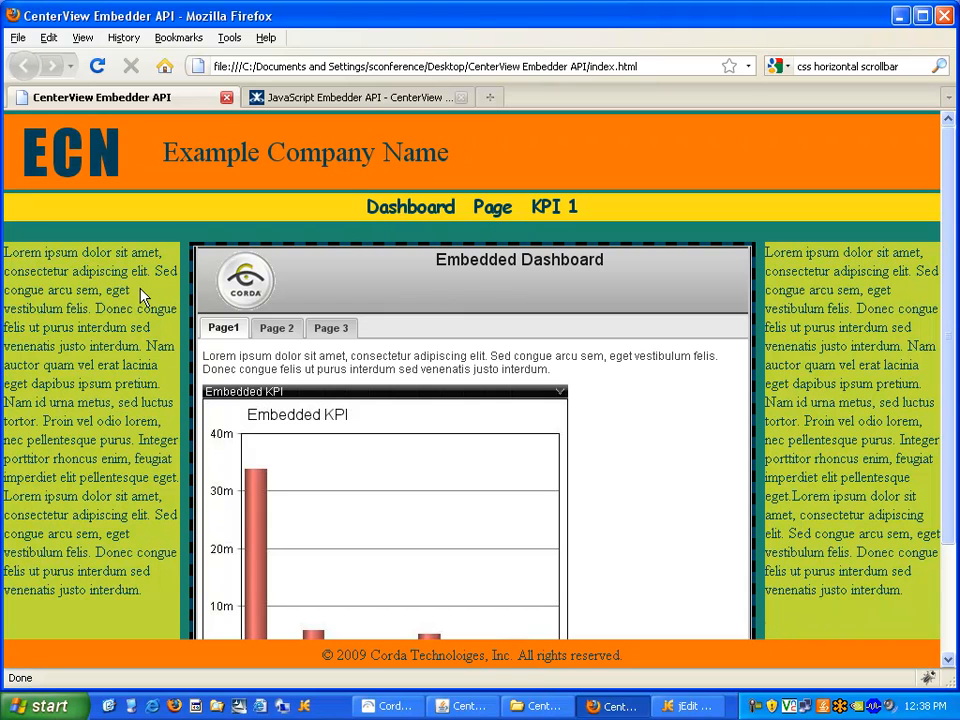
mouse_move(440, 218)
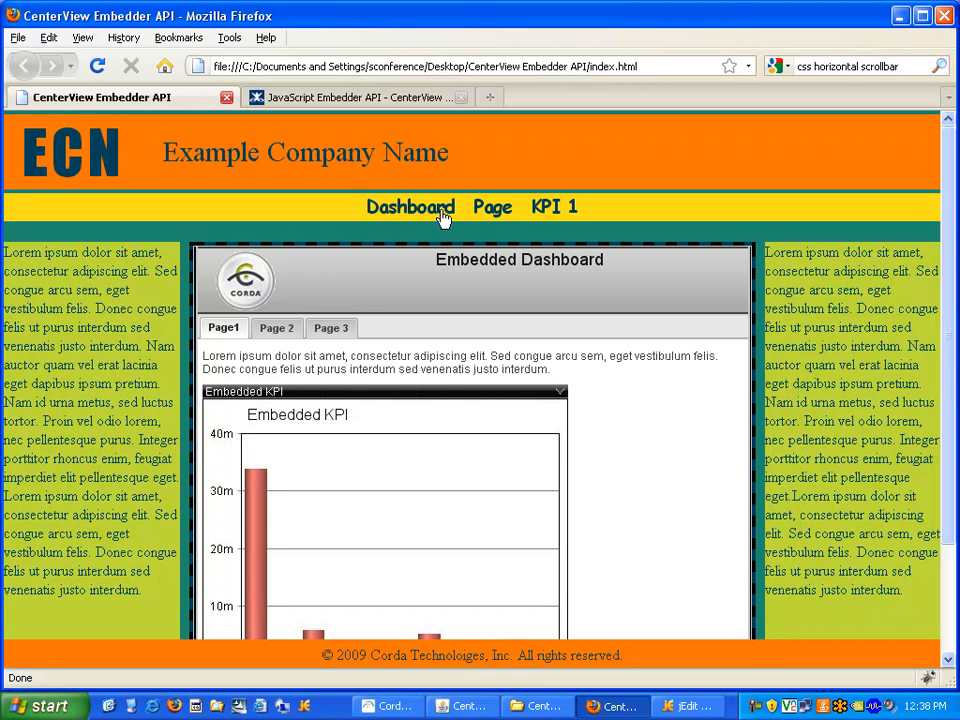
mouse_move(435, 217)
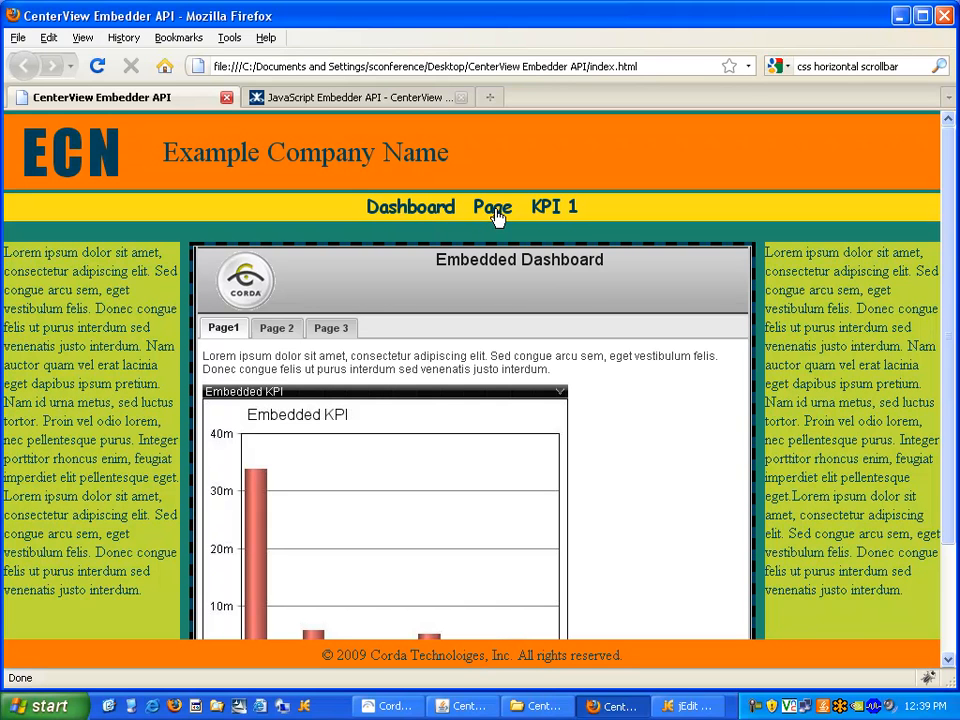
mouse_move(530, 216)
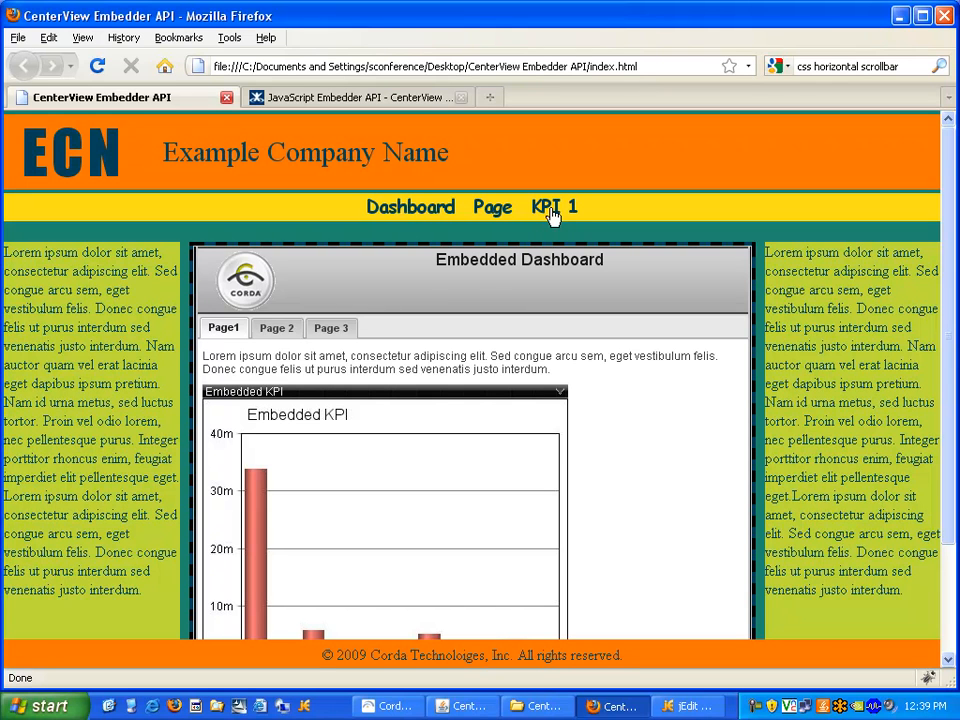
Return to the wiki's Advanced Embedder API section with the corda.embed example
left_click(360, 97)
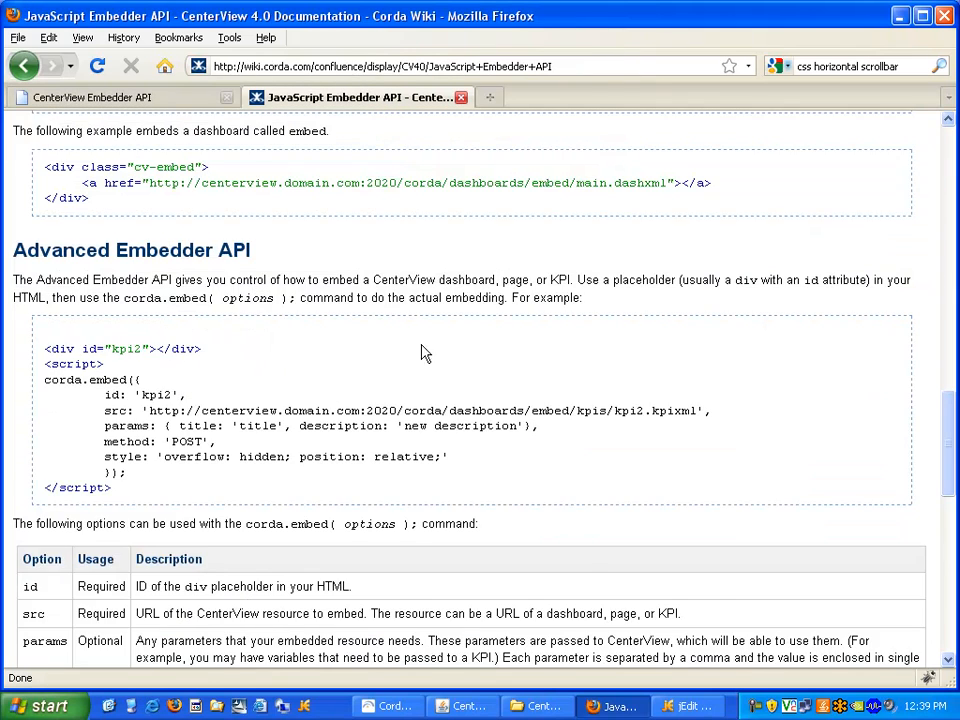
Copy the corda.embed example script for kpi2 and return to index.html in jEdit
scroll("down", 3)
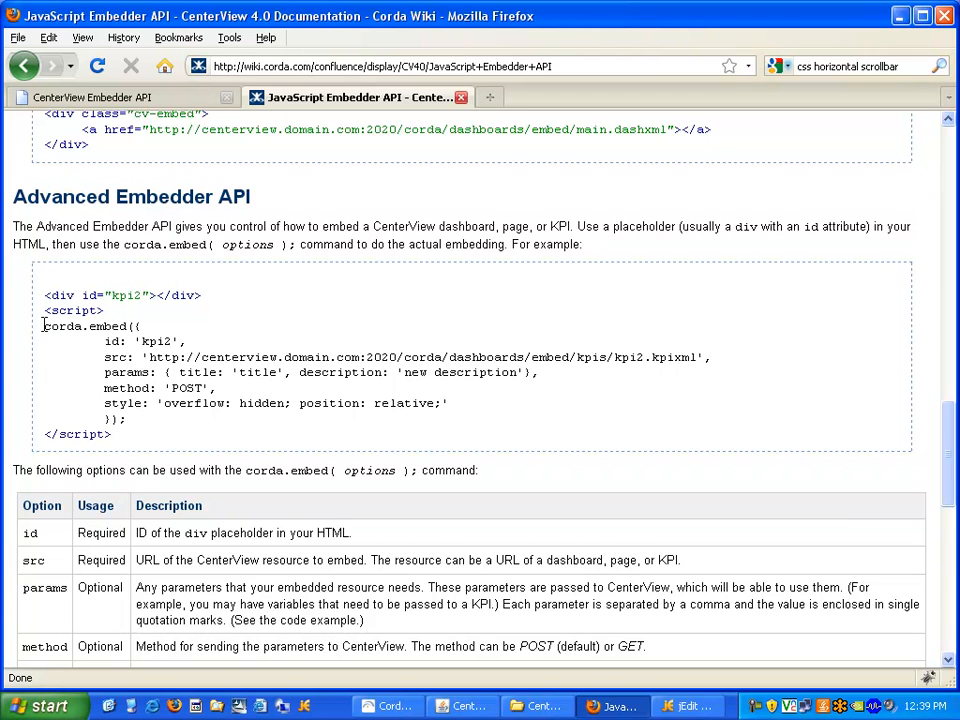
left_click_drag(43, 326, 125, 418)
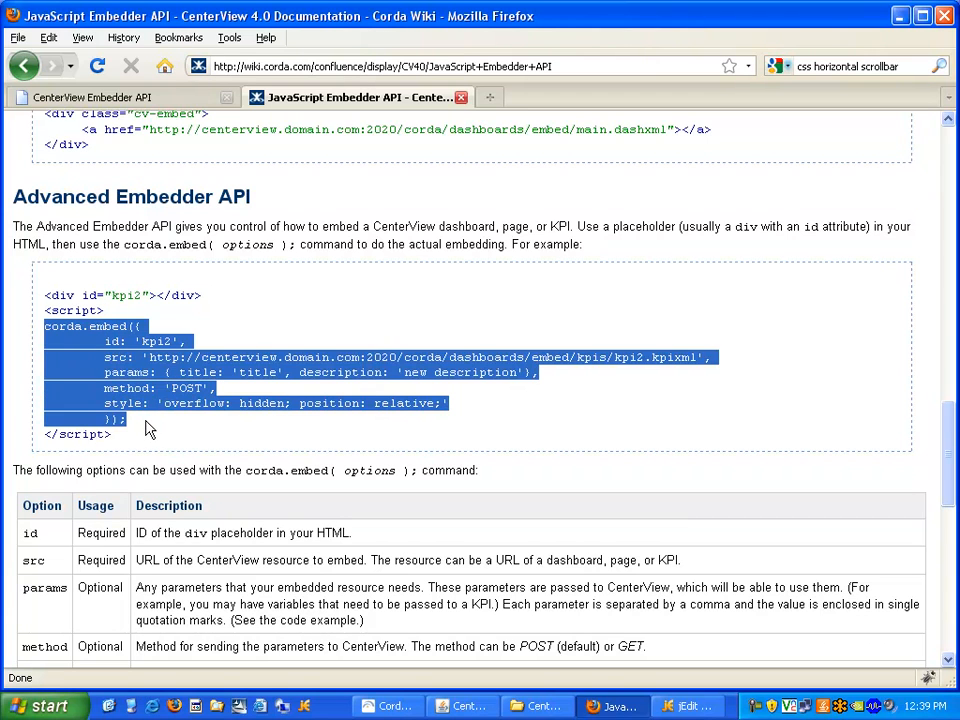
left_click(145, 428)
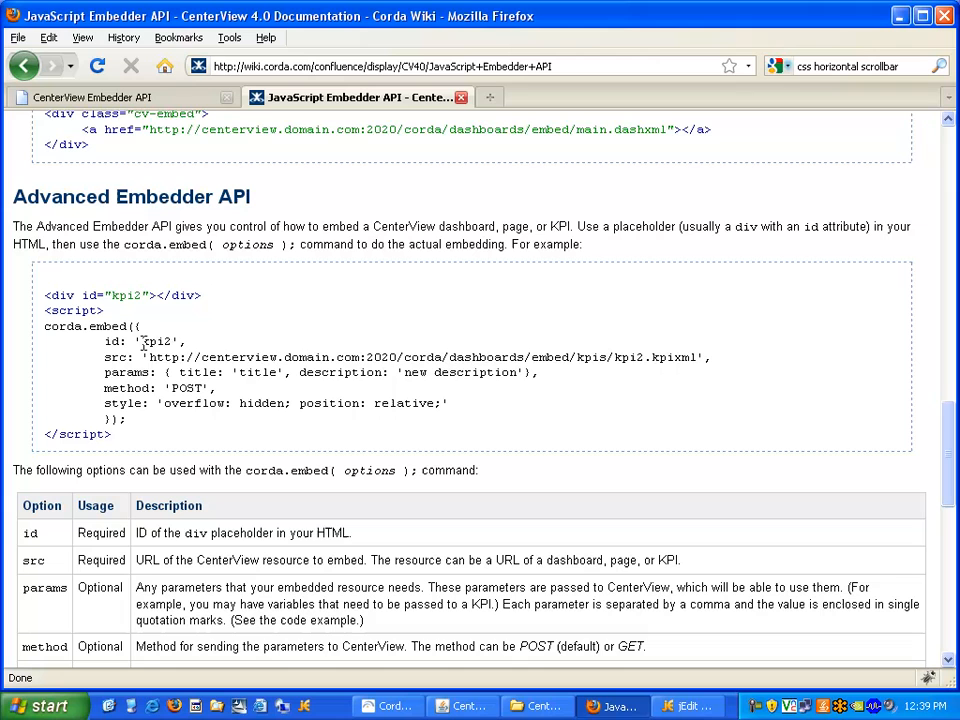
double_click(155, 341)
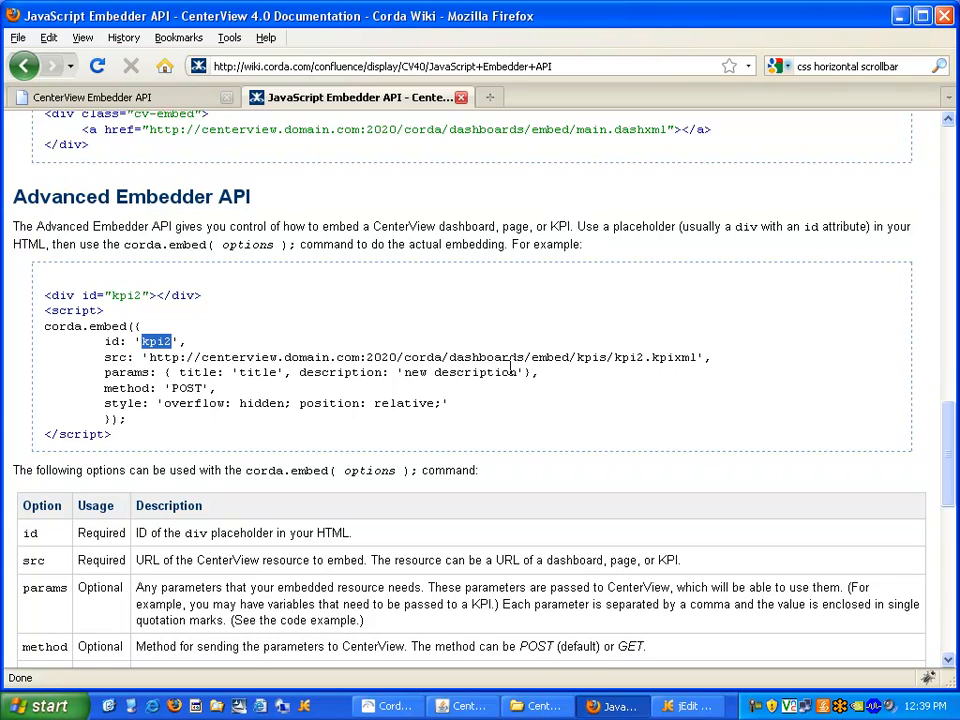
mouse_move(137, 370)
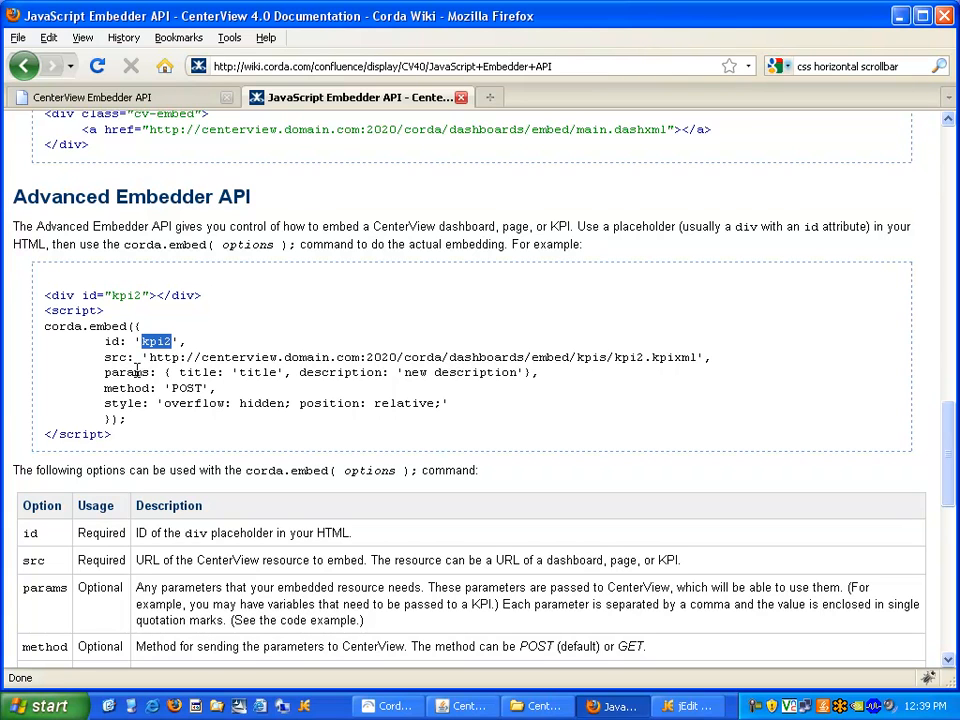
mouse_move(155, 390)
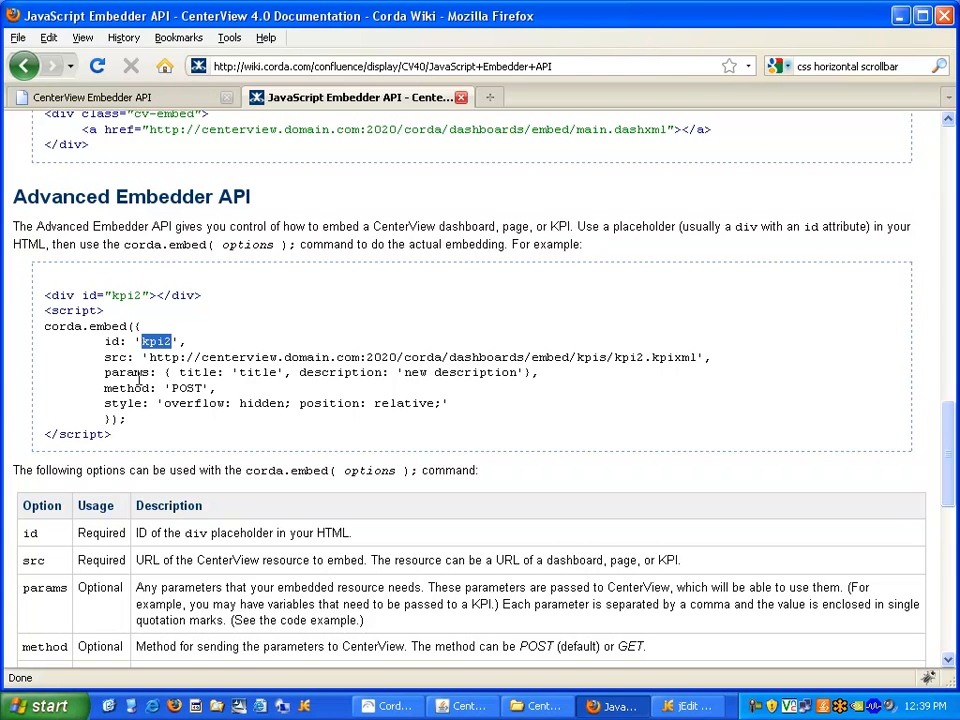
mouse_move(203, 337)
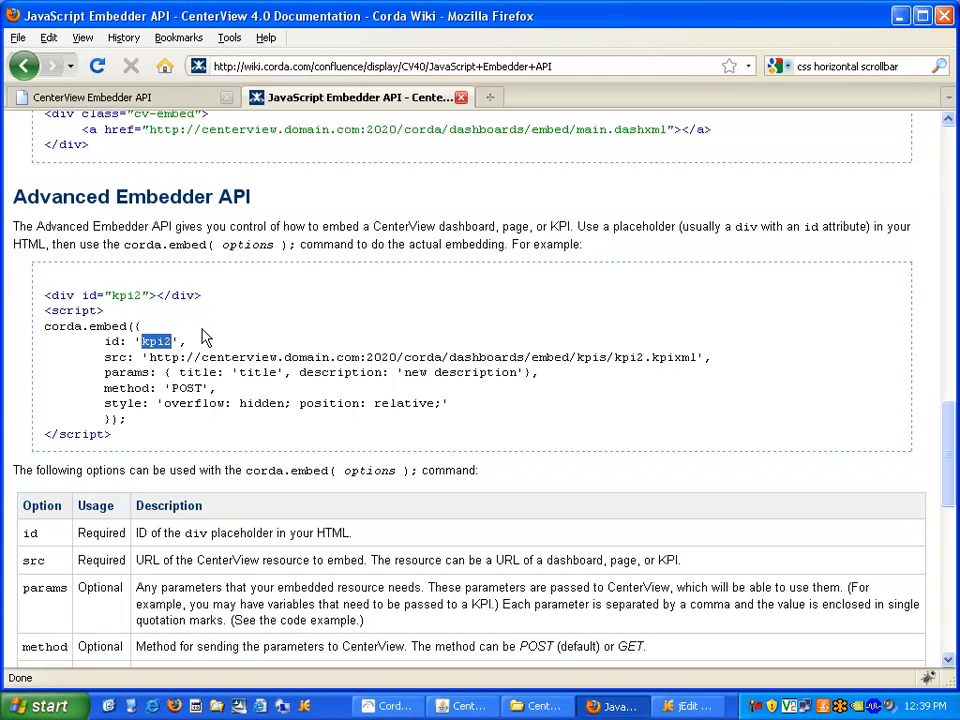
mouse_move(243, 353)
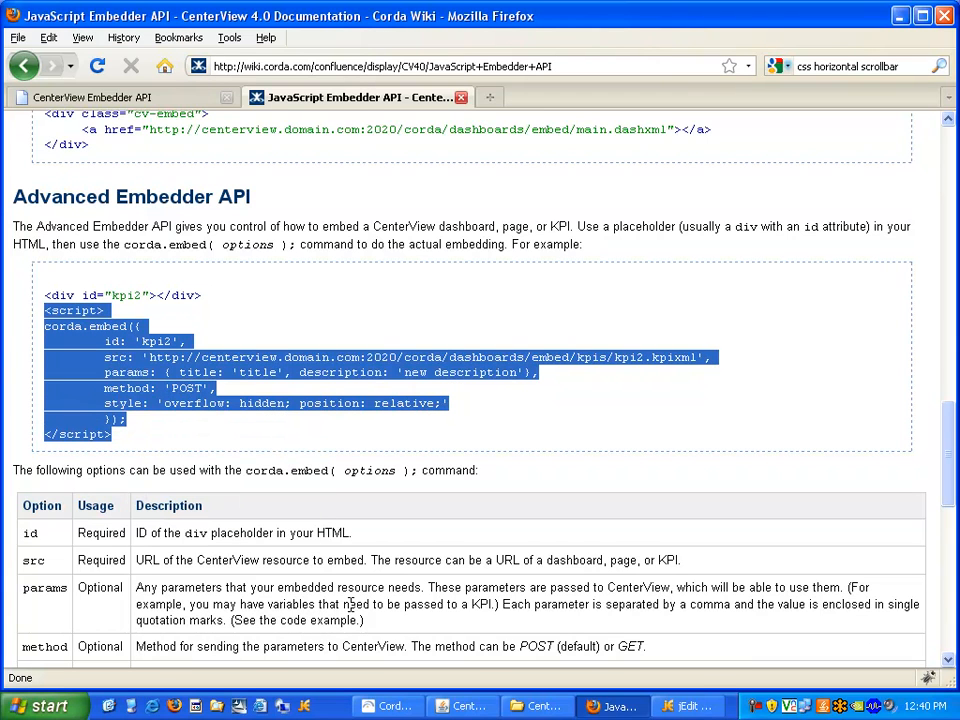
left_click(689, 706)
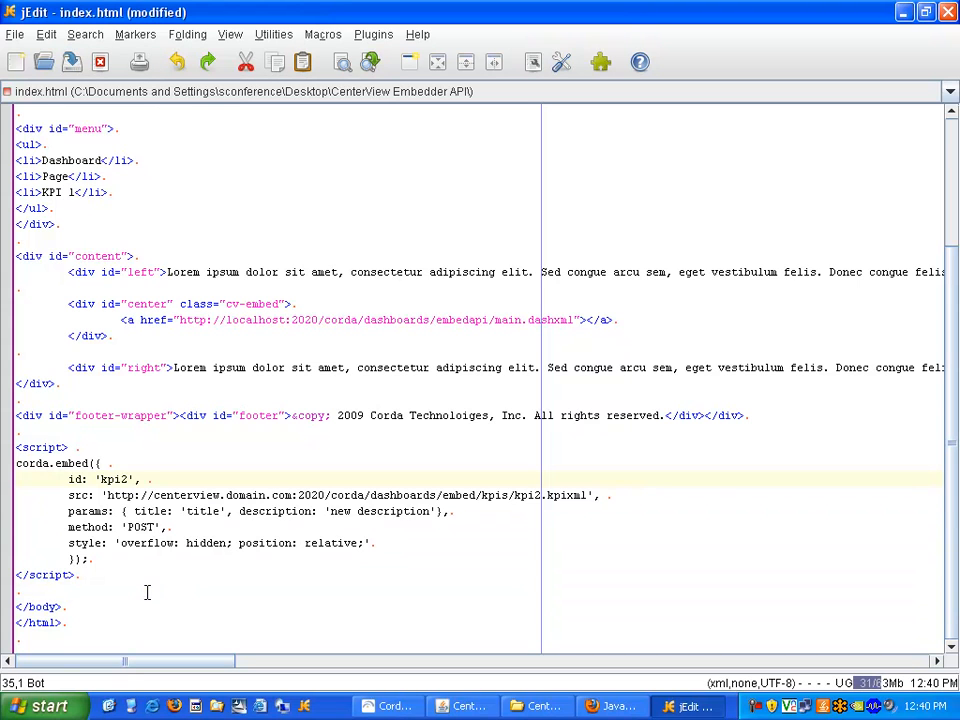
mouse_move(103, 303)
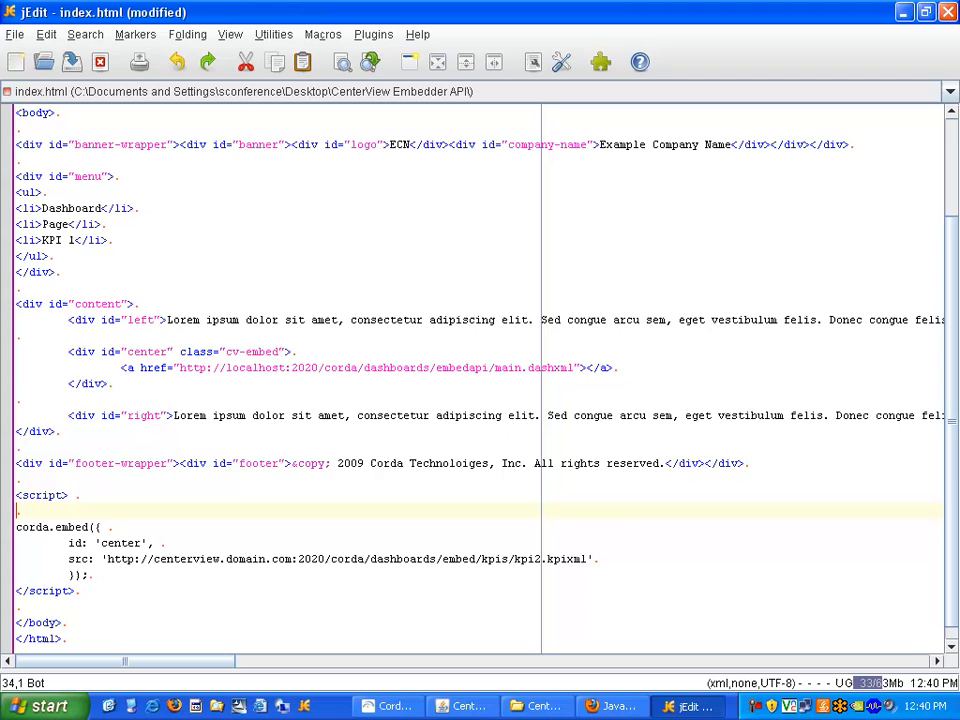
Wrap the corda.embed call in var embed = function(url) with id 'center' and src: url
type("var")
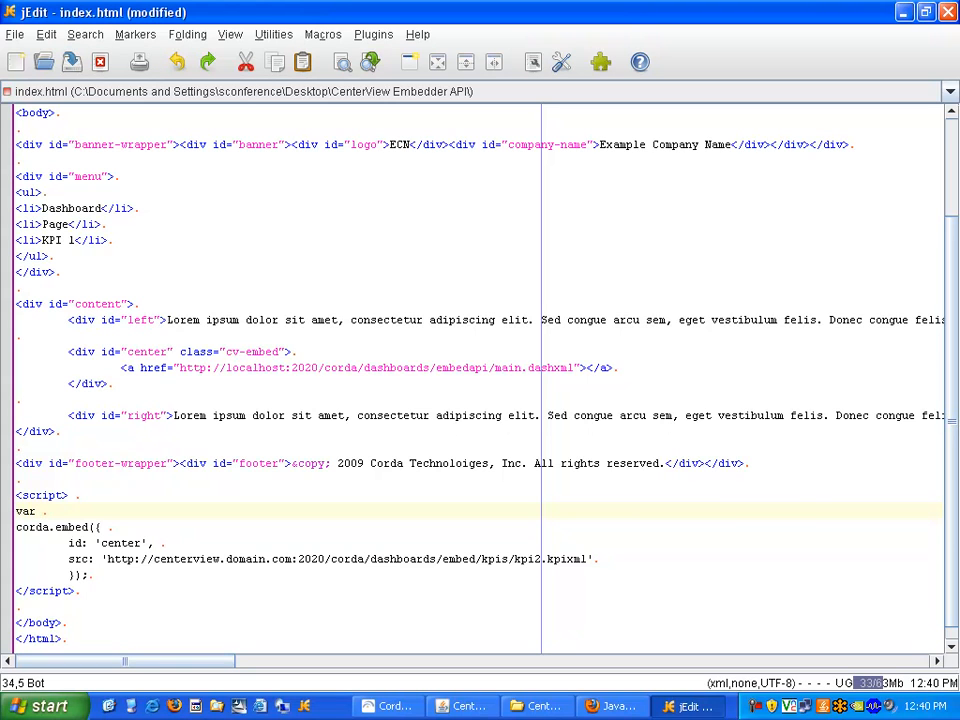
type("embed = function(url) {")
type("}")
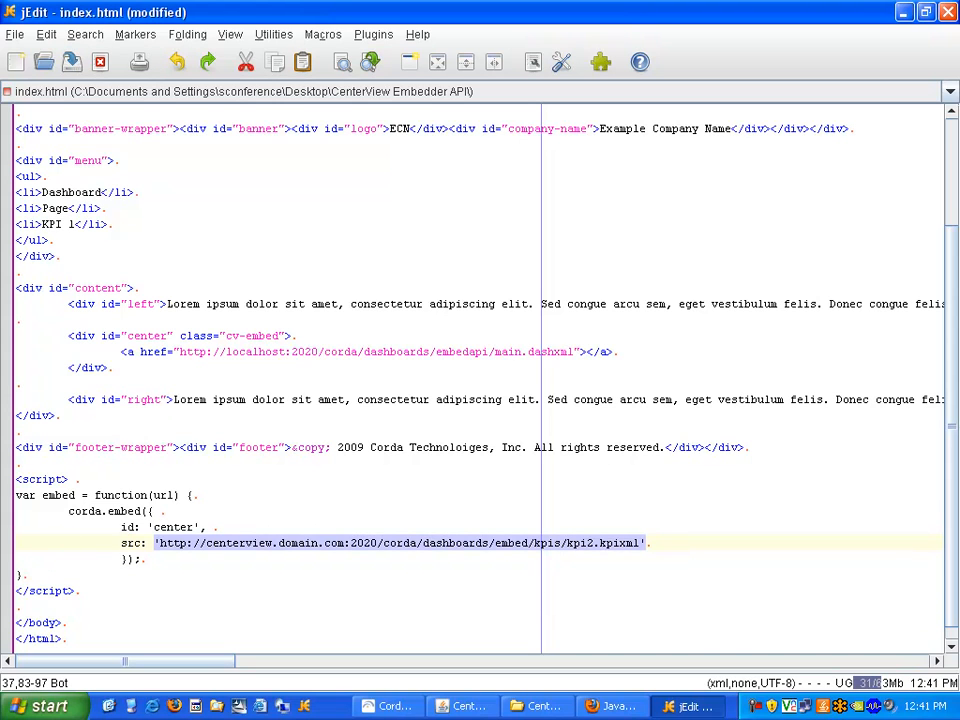
type("url")
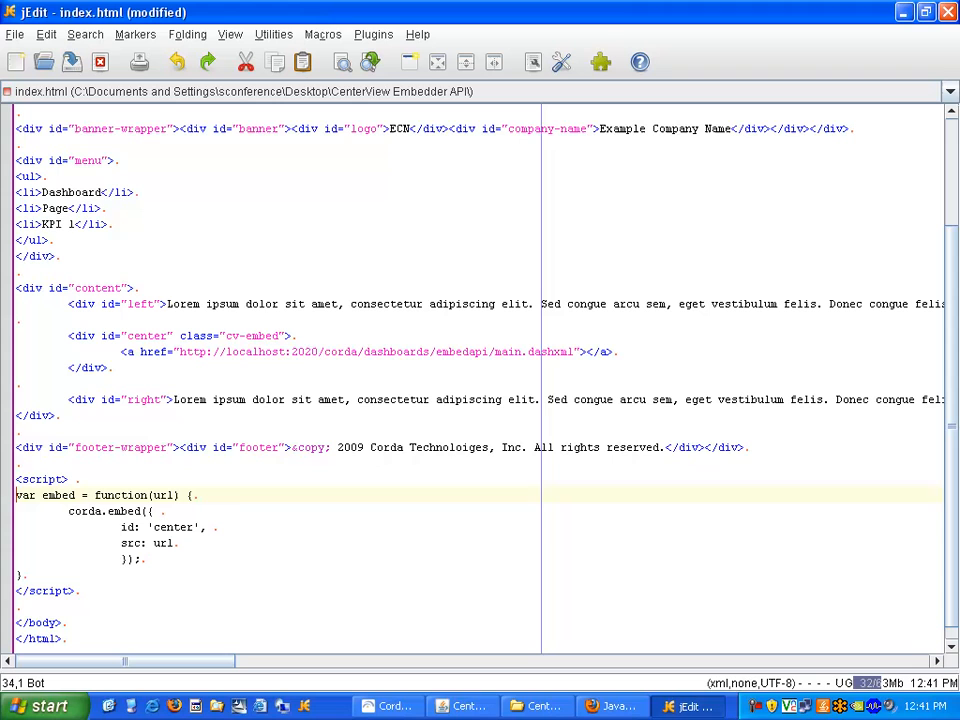
Add onclick="embed();" to the Dashboard item and copy it to the other menu items
left_click(70, 192)
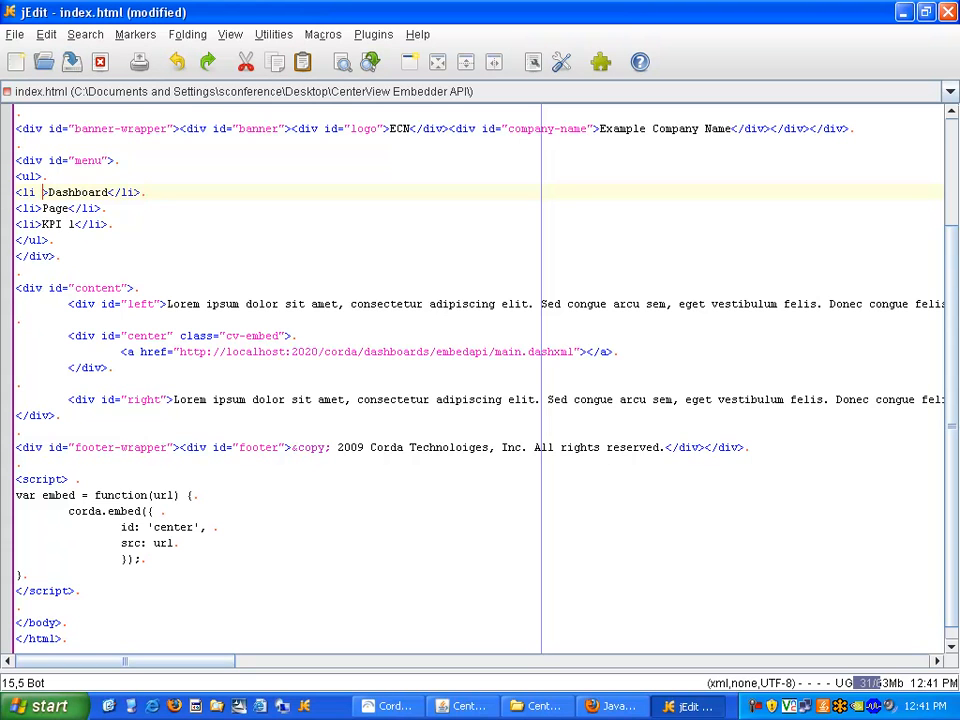
type("onclick")
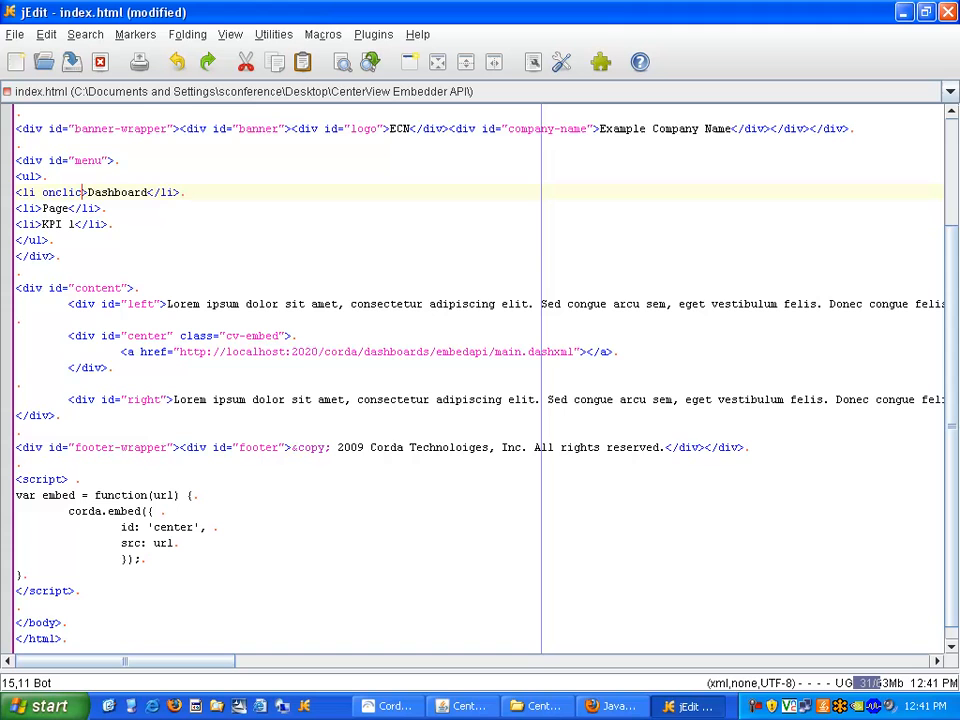
type("=\"\"")
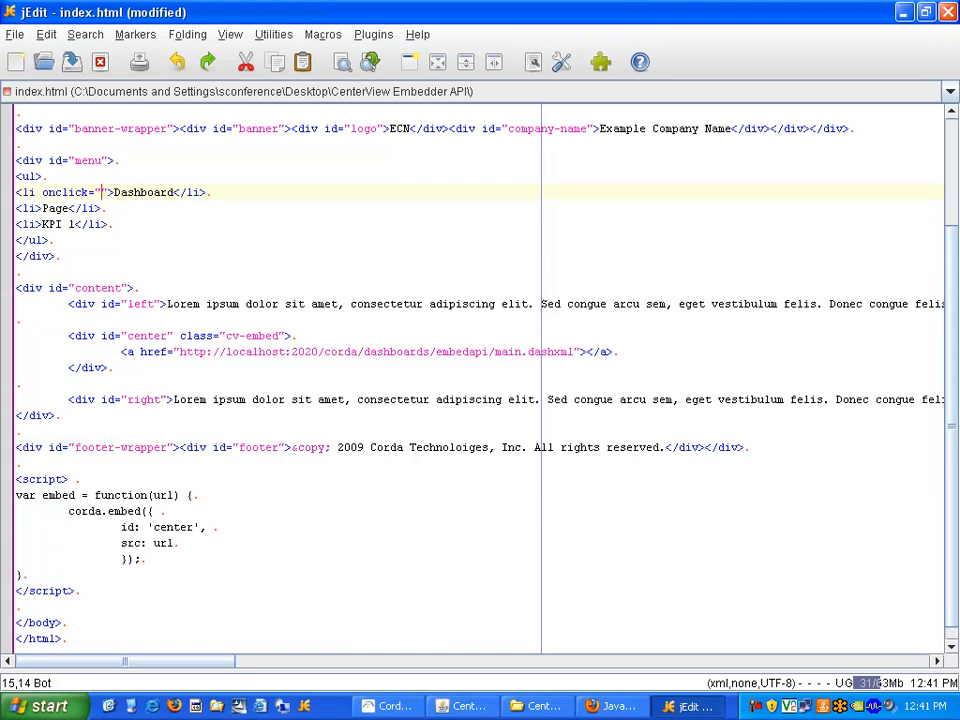
type("embed")
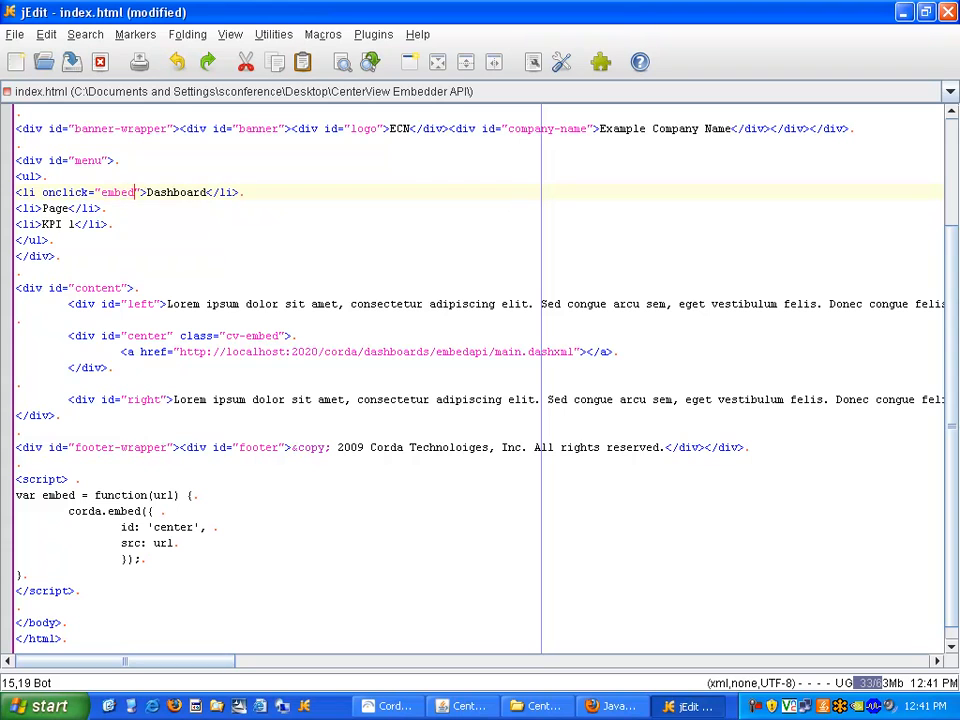
type("();")
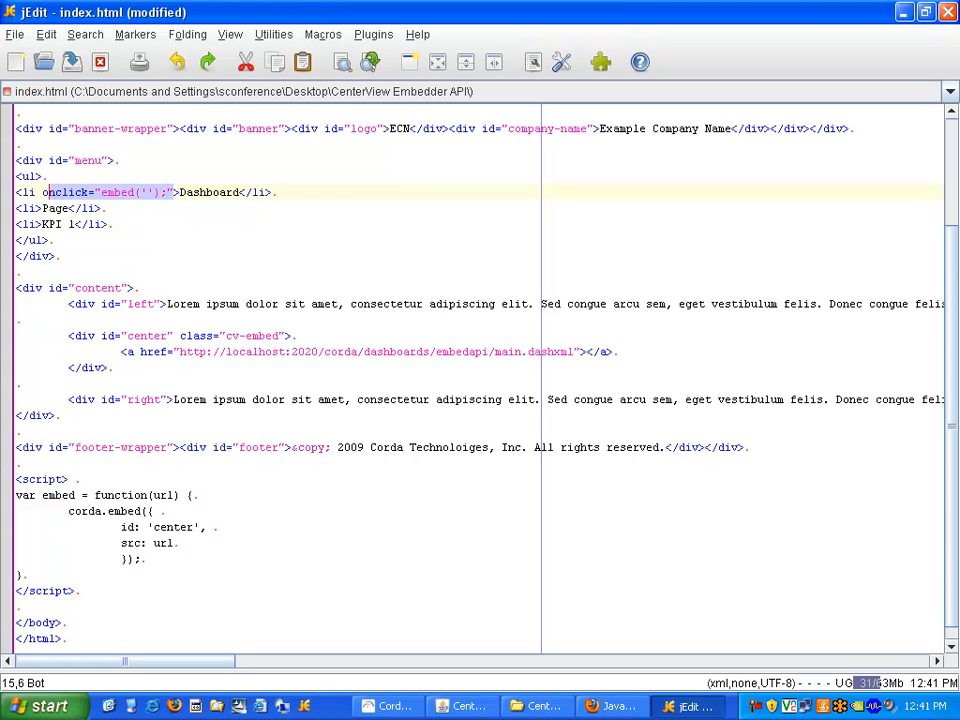
left_click(37, 208)
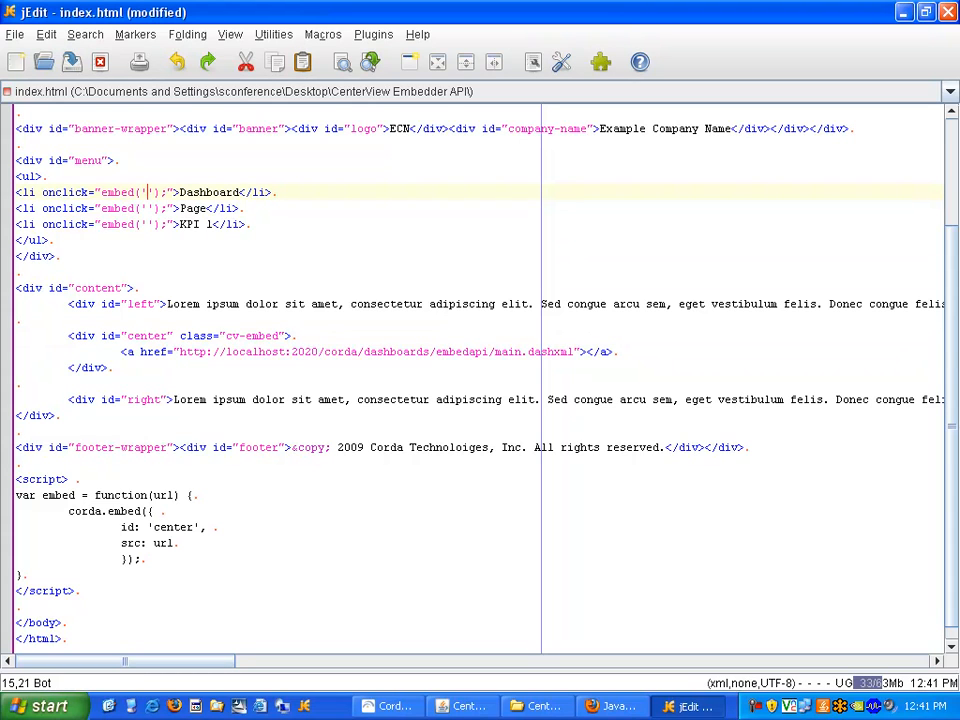
Fill the handlers with localhost main.dashxml, page1.pagexml and KPI URLs
type("http://localhost:2020/corda/dashboards/embedapi/main.dashxml")
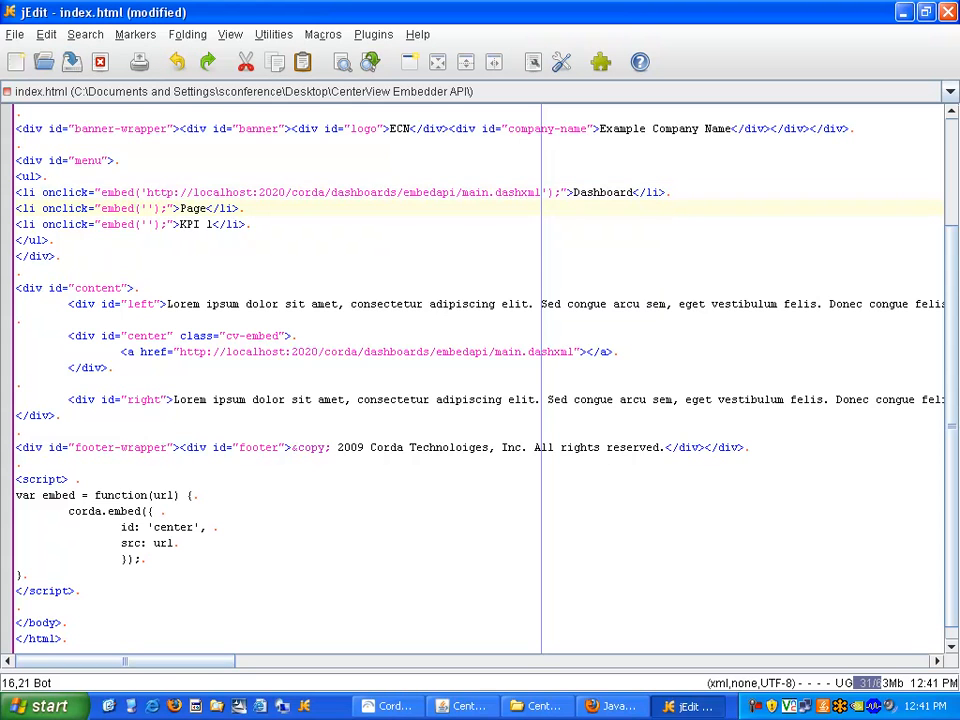
type("http://localhost:2020/corda/dashboards/embedapi/main.dashxml")
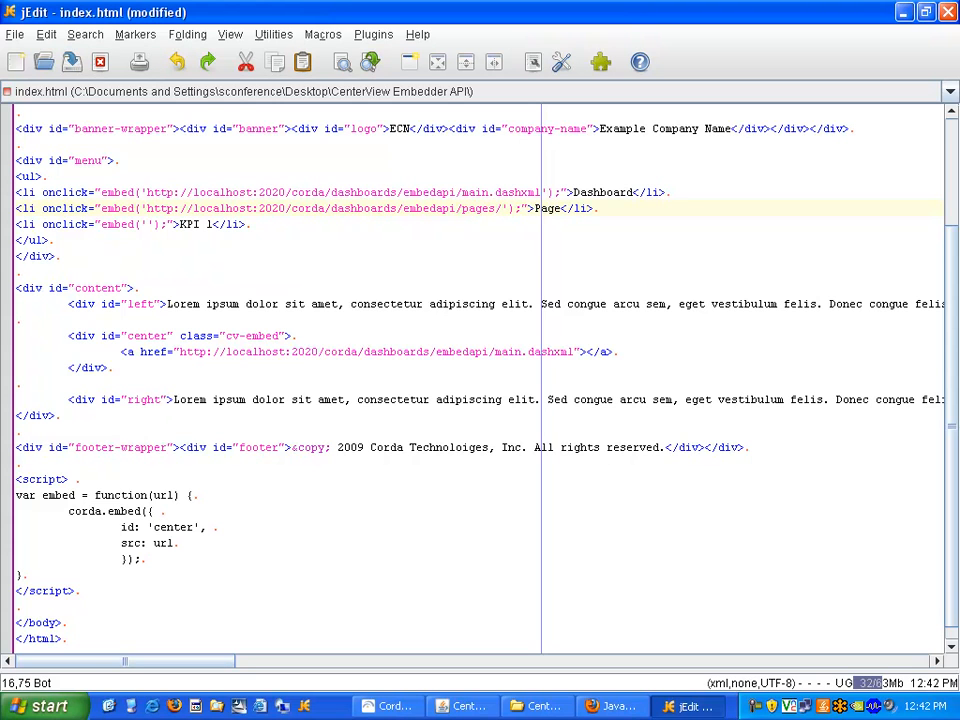
type("page1.pagexml")
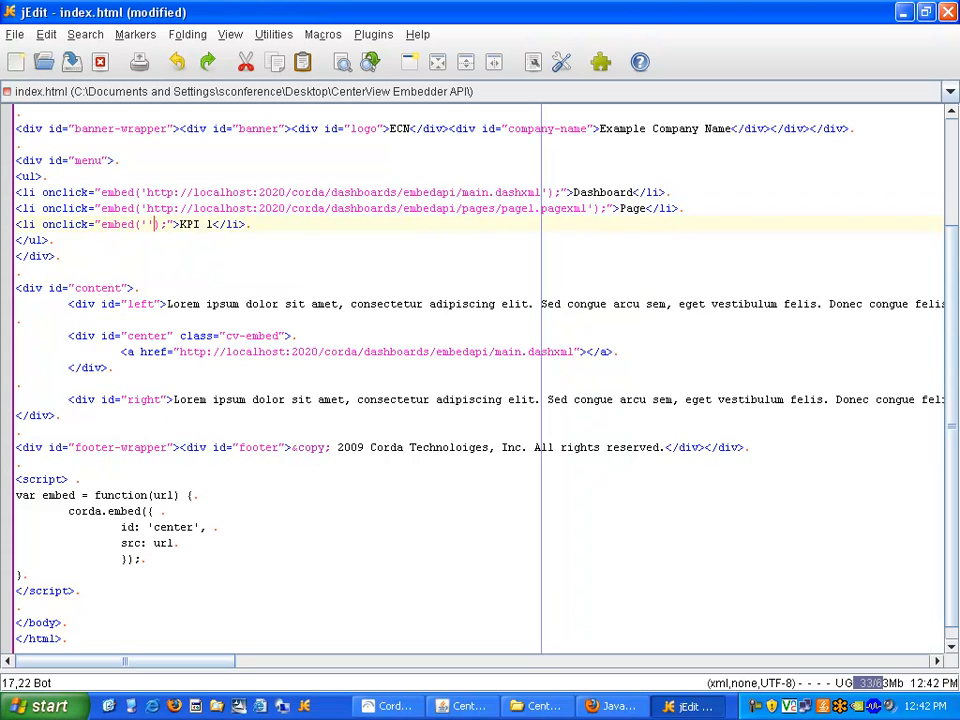
type("http://localhost:2020/corda/dashboards/embedapi/main.dashxml")
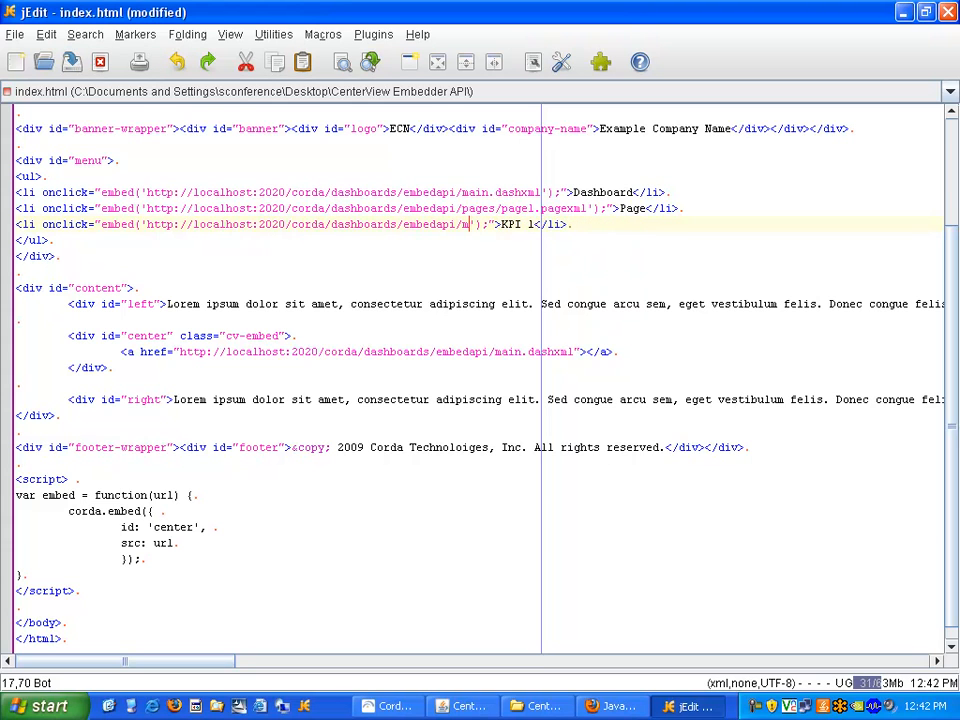
type("pis")
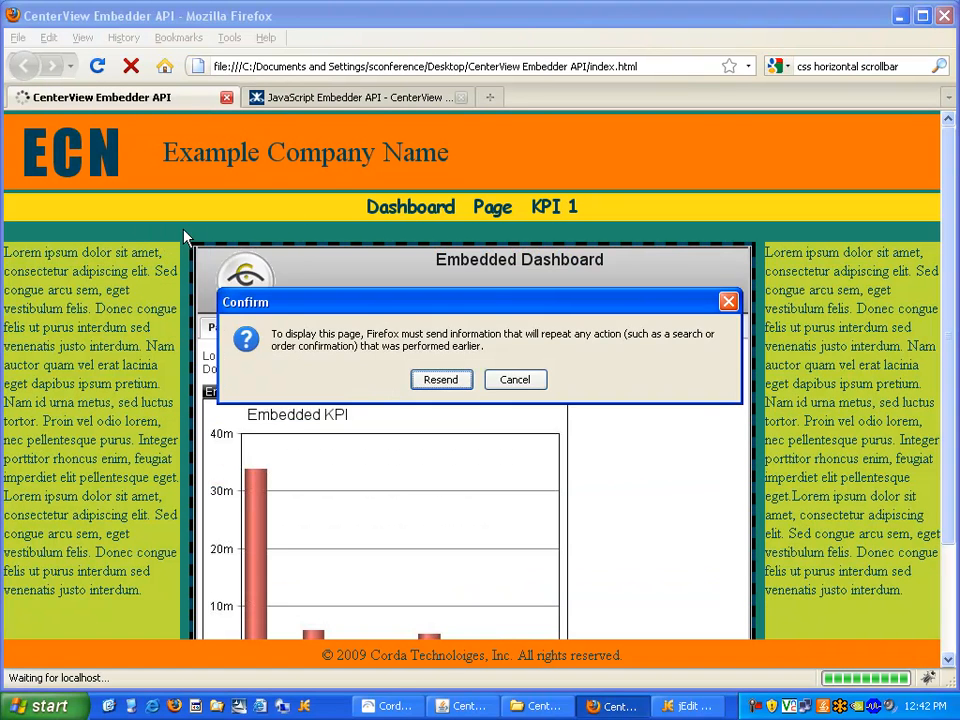
Reload index.html, then use the Page and Dashboard menu items to swap the centre content
left_click(440, 379)
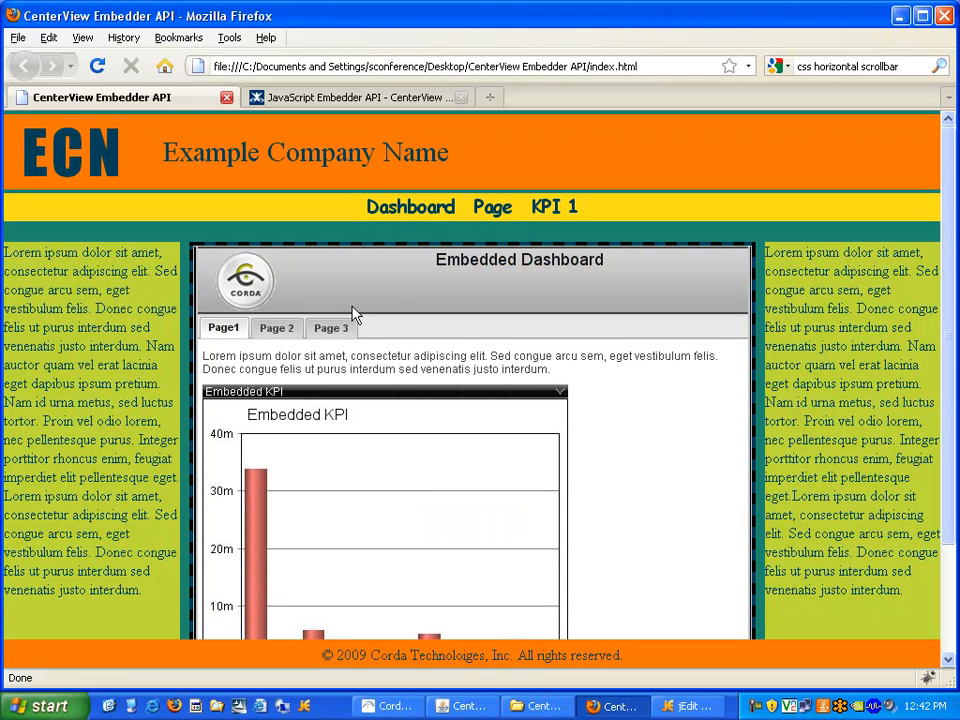
mouse_move(494, 215)
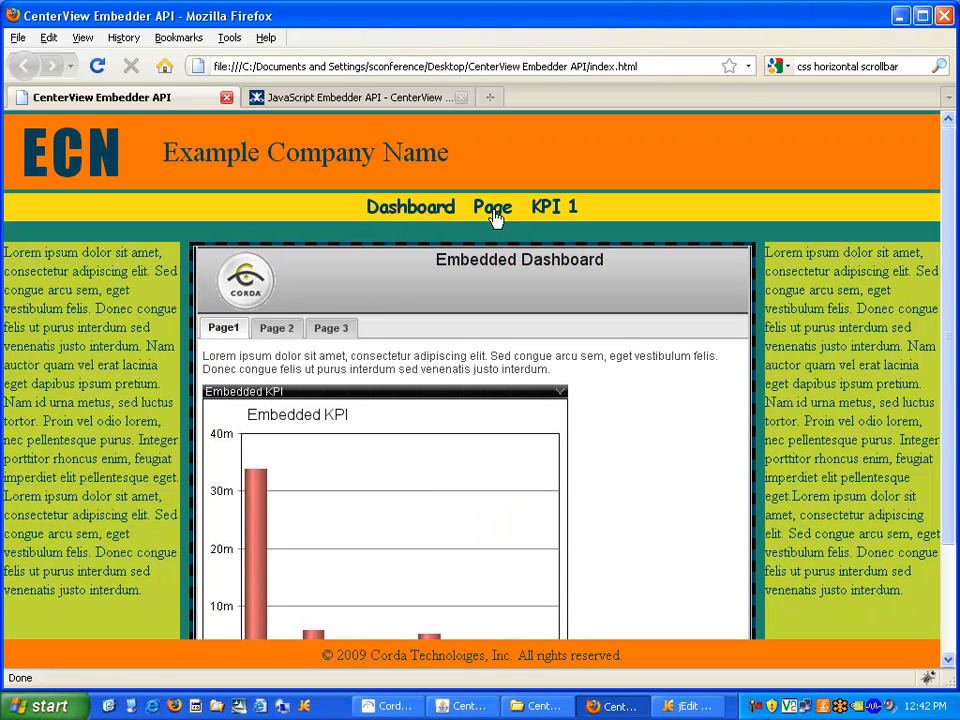
left_click(492, 207)
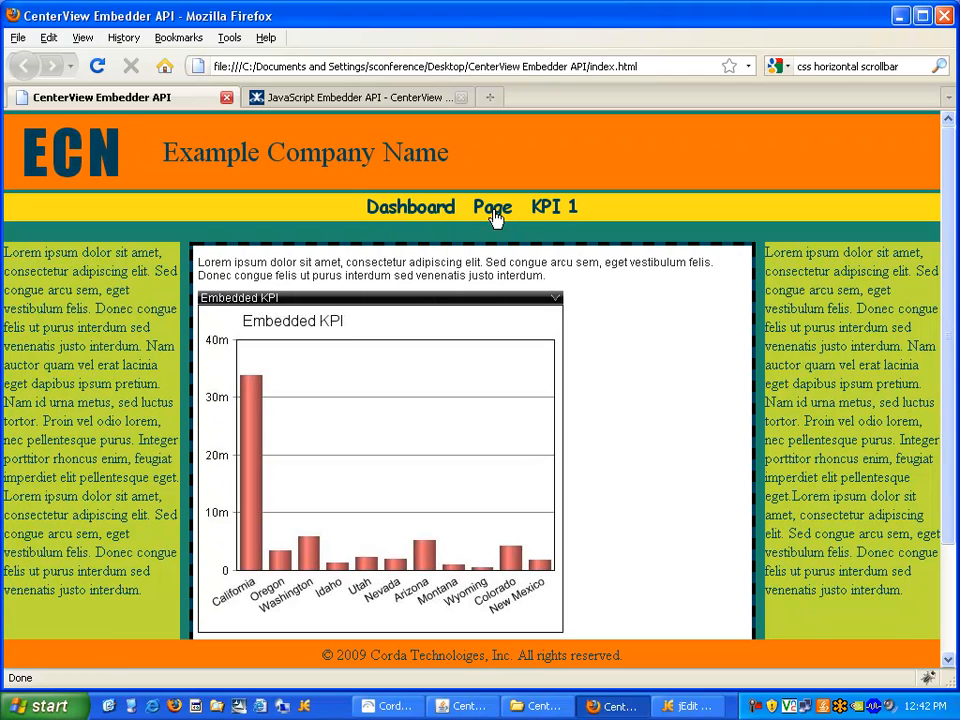
mouse_move(556, 212)
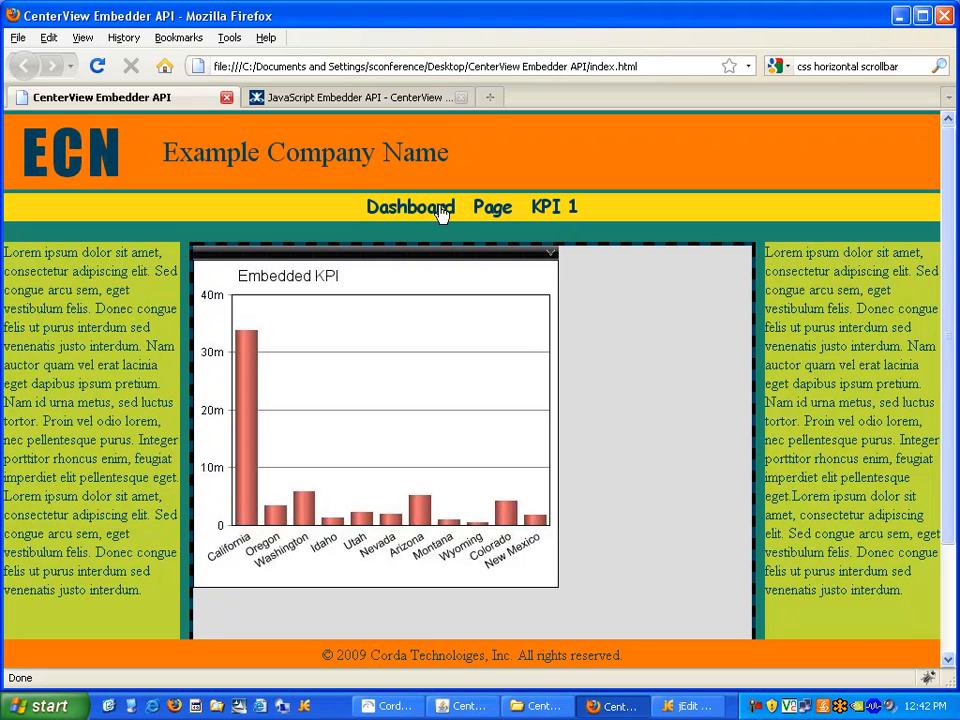
left_click(410, 207)
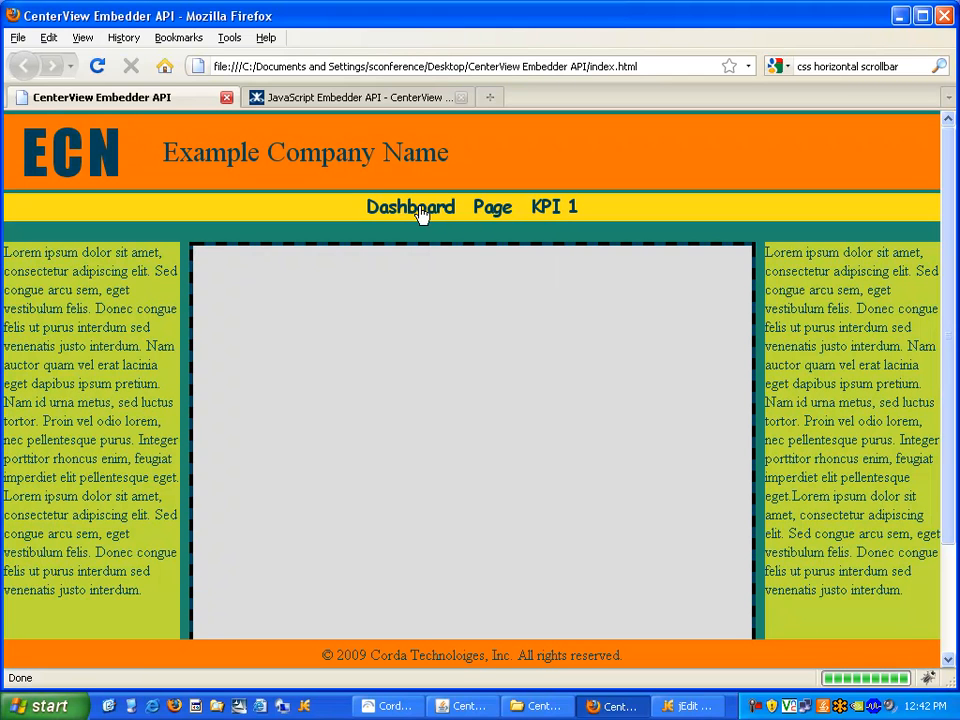
left_click(410, 207)
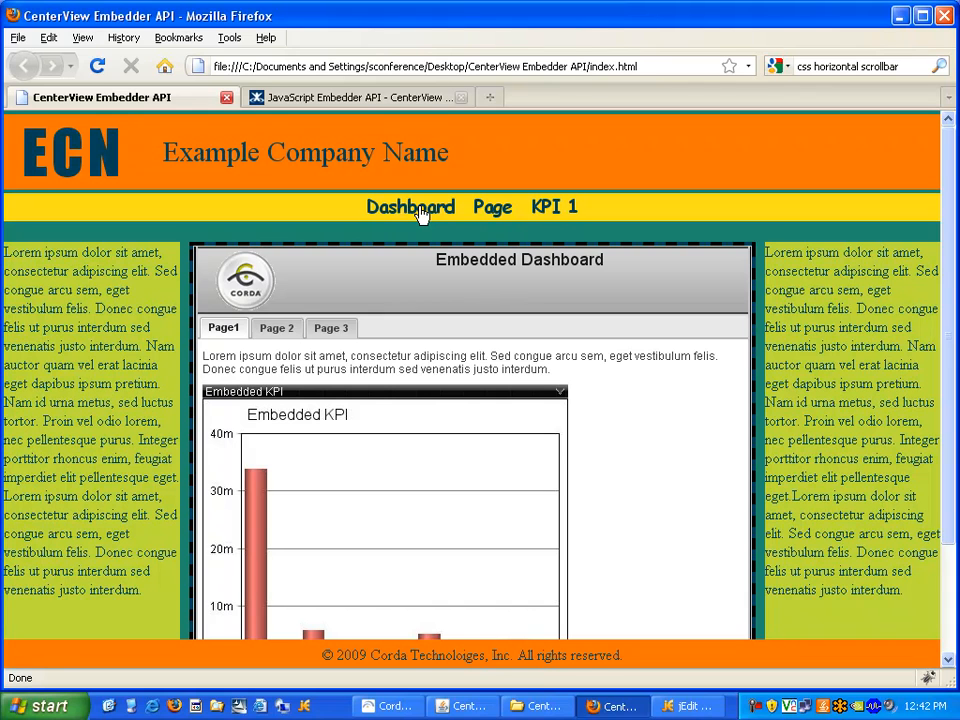